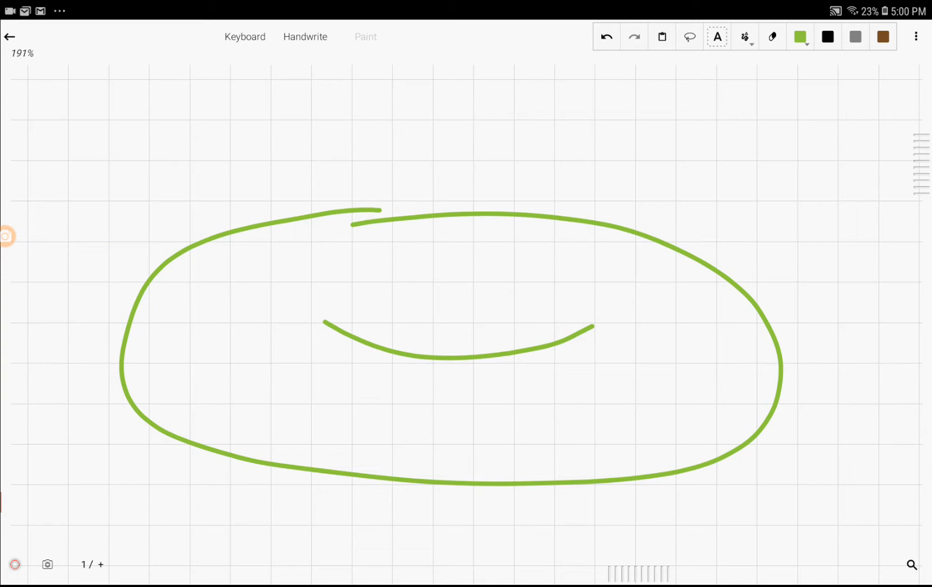
Write the heading 'Torus' above the torus sketch and underline it
{"action": "left_click_drag", "start_coordinate": [245, 100], "coordinate": [245, 195]}
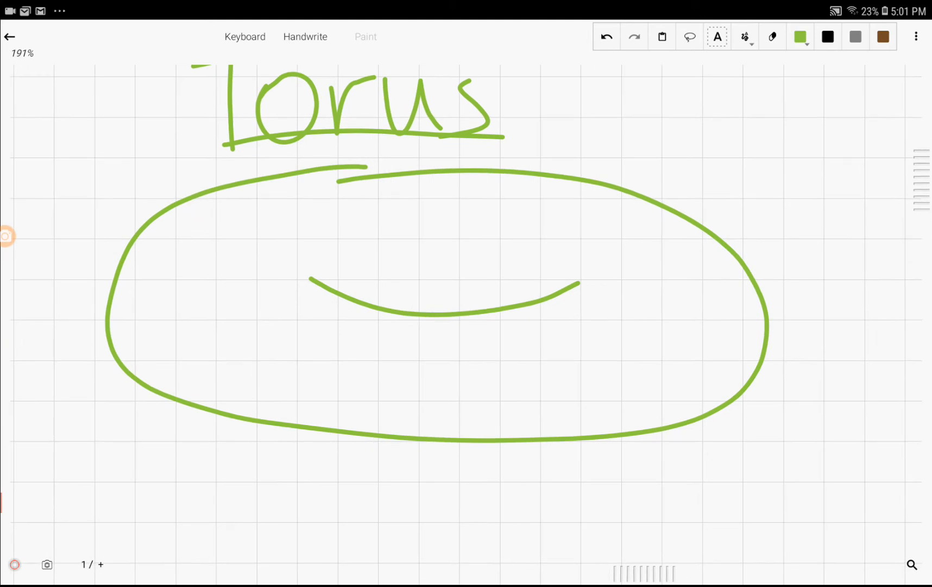
{"action": "left_click_drag", "start_coordinate": [99, 437], "coordinate": [761, 435]}
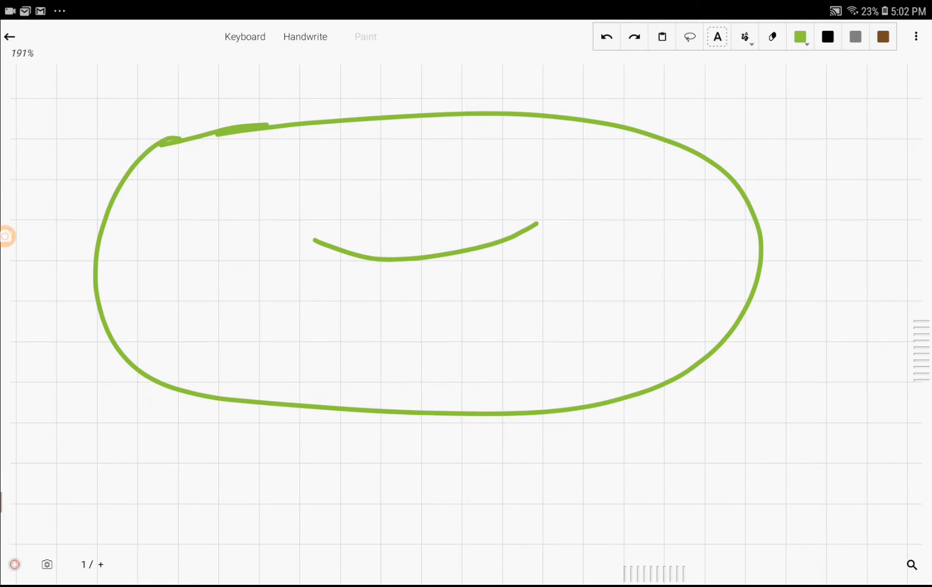
Draw a top-view pair of concentric circles with a radius line, labelled Major radius – R and Minor radius =
{"action": "scroll", "scroll_direction": "down", "scroll_amount": 3}
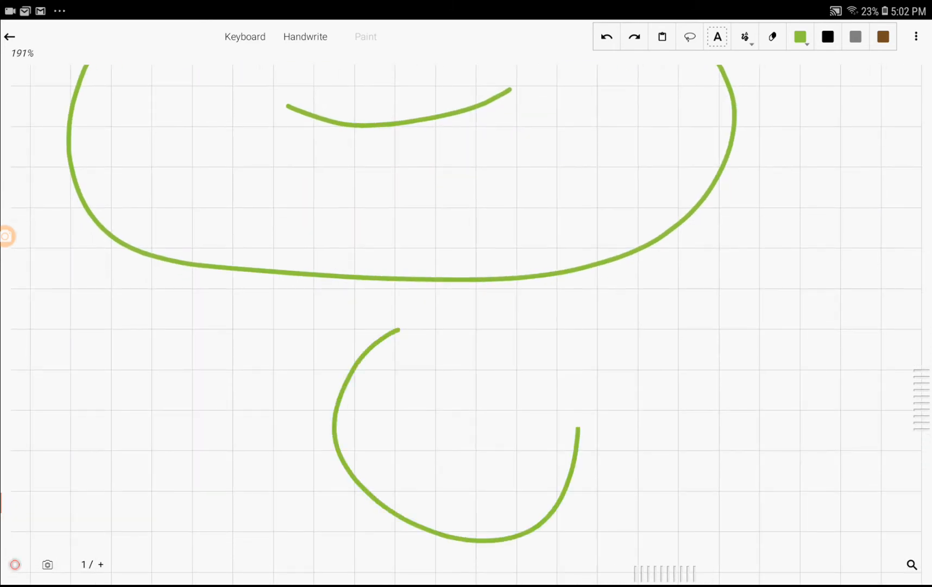
{"action": "left_click_drag", "start_coordinate": [398, 327], "coordinate": [470, 542]}
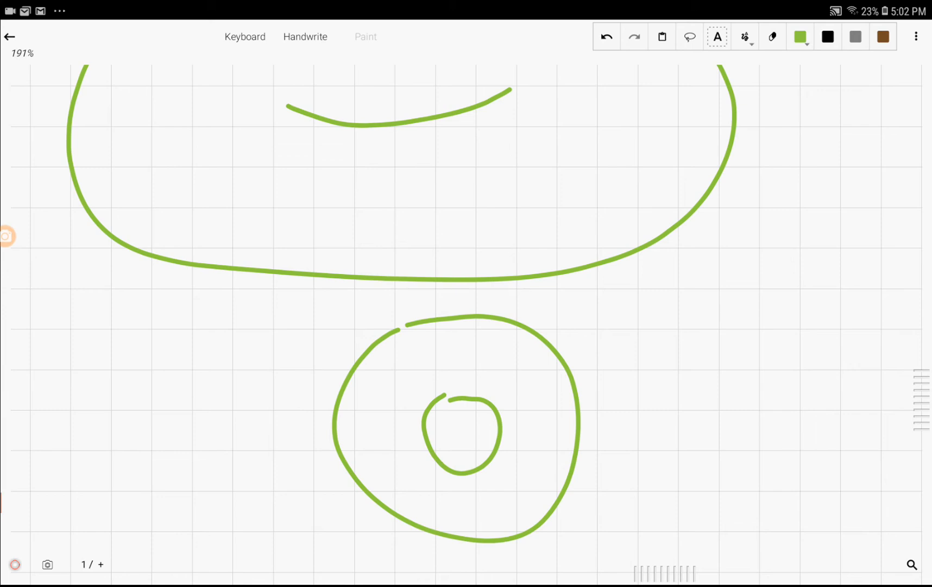
{"action": "left_click", "coordinate": [606, 36]}
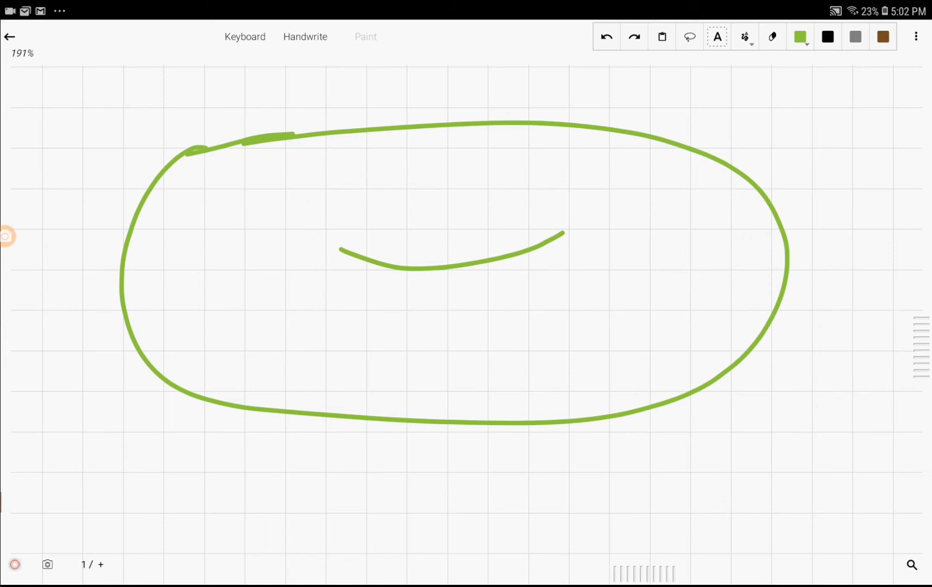
{"action": "scroll", "scroll_direction": "down", "scroll_amount": 3}
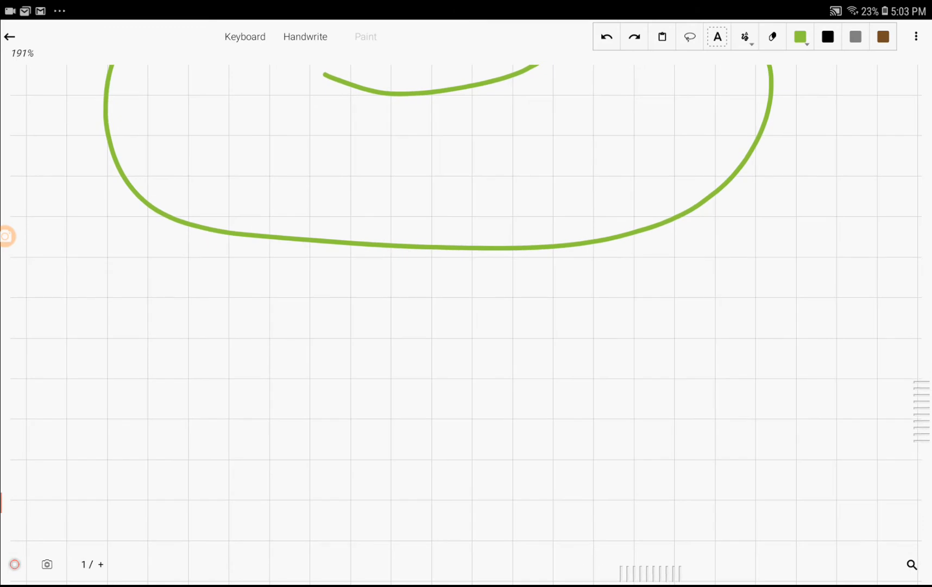
{"action": "left_click_drag", "start_coordinate": [242, 325], "coordinate": [264, 497]}
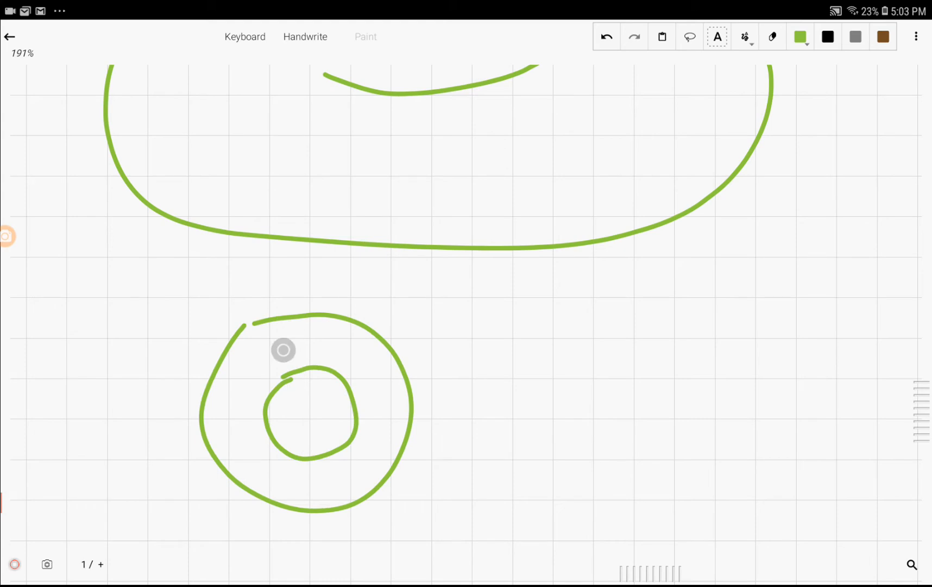
{"action": "left_click", "coordinate": [380, 409]}
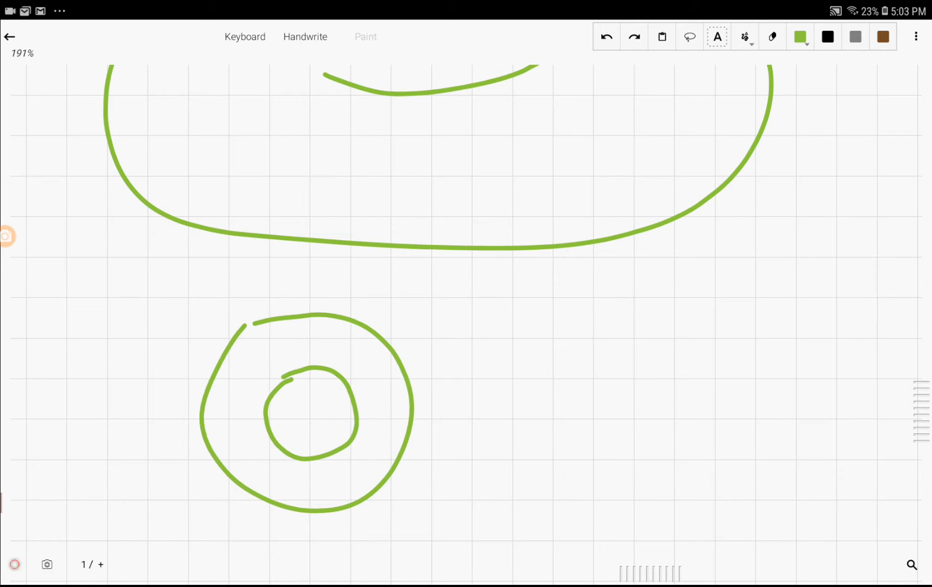
{"action": "left_click_drag", "start_coordinate": [309, 415], "coordinate": [378, 413]}
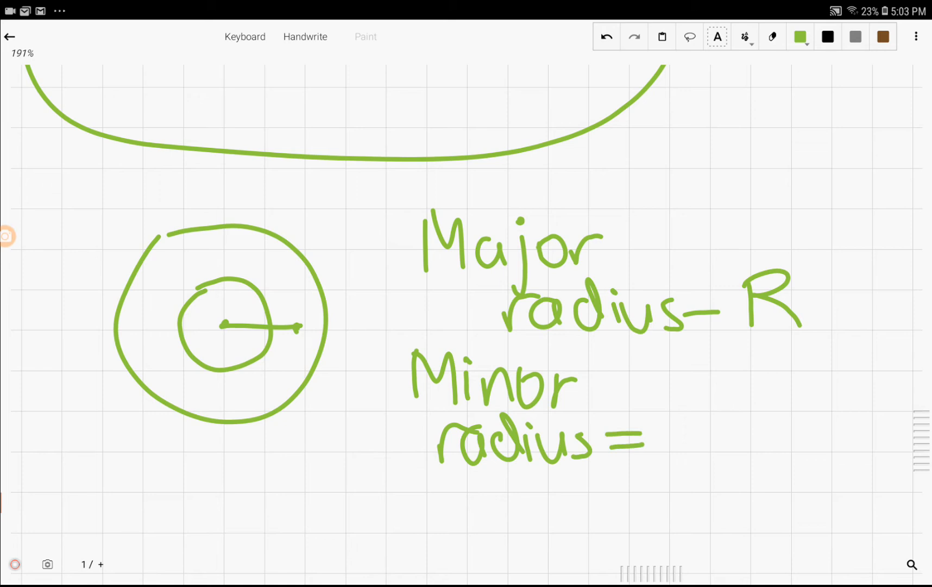
Write r after 'Minor radius =' and sketch a lower pair of circles with a radius mark
{"action": "left_click_drag", "start_coordinate": [681, 422], "coordinate": [672, 457]}
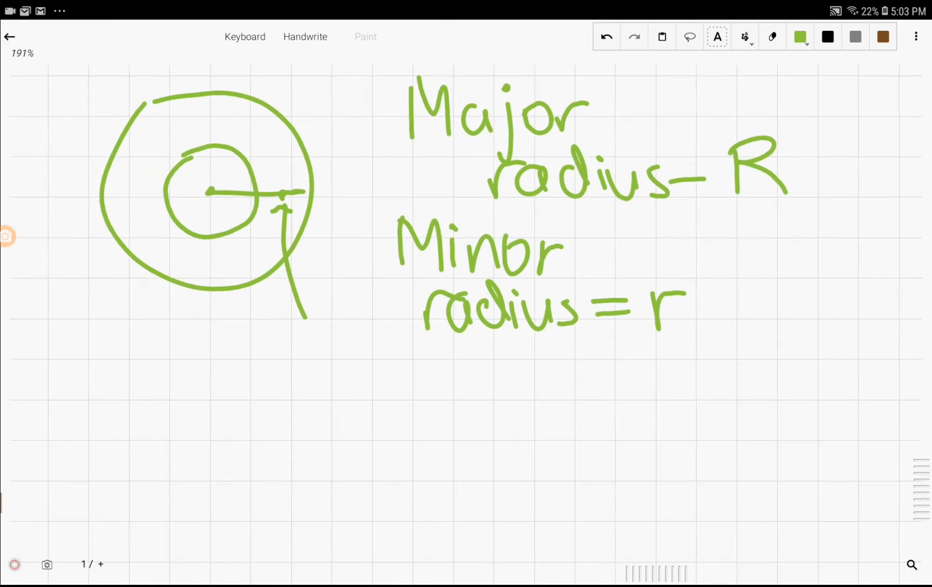
{"action": "left_click_drag", "start_coordinate": [190, 368], "coordinate": [158, 520]}
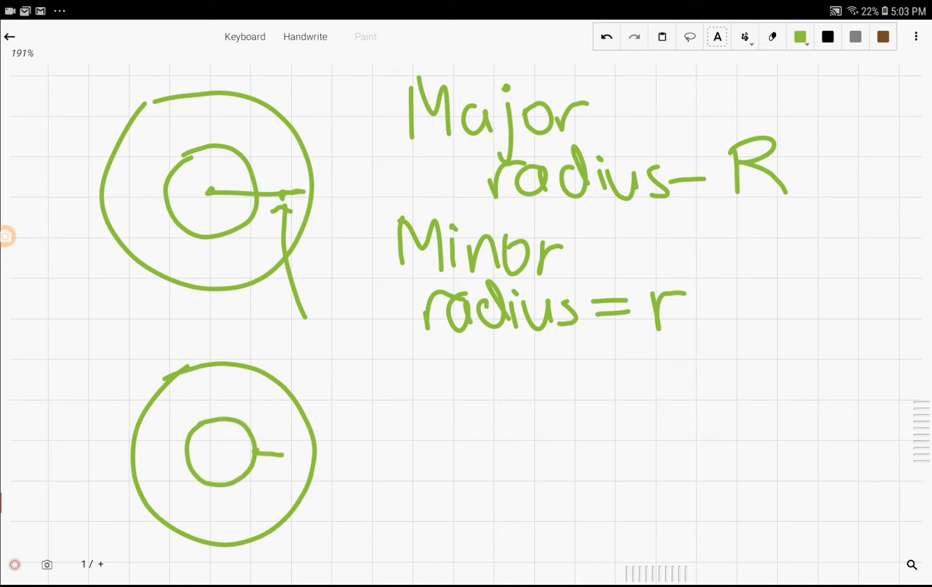
{"action": "left_click_drag", "start_coordinate": [250, 453], "coordinate": [309, 454]}
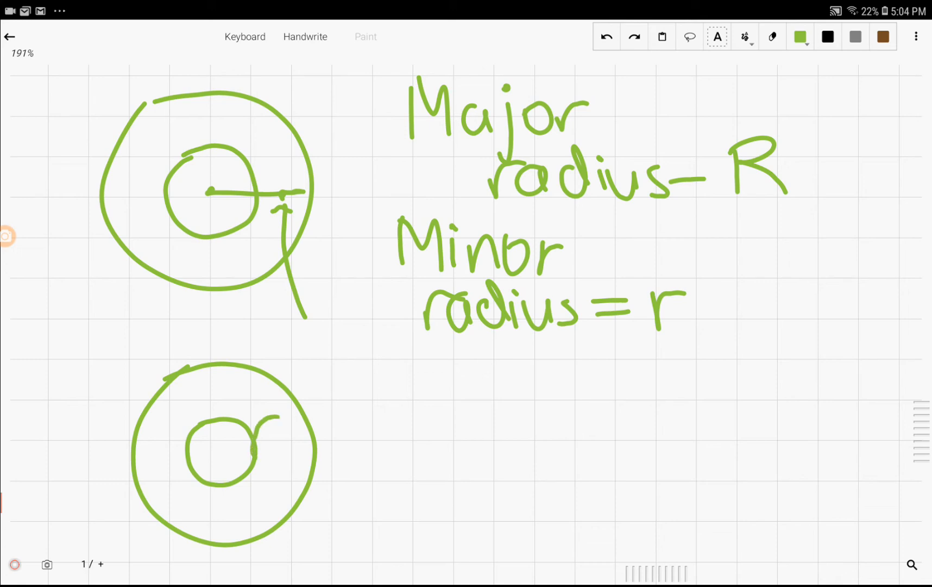
Erase the stray lower-circle stroke and underline R and r in the labels
{"action": "left_click_drag", "start_coordinate": [262, 416], "coordinate": [297, 469]}
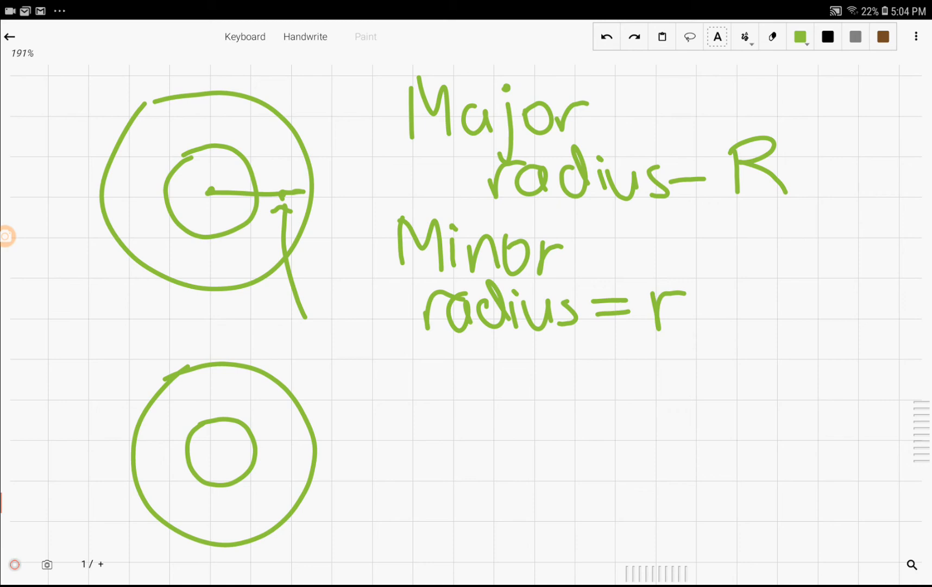
{"action": "left_click", "coordinate": [219, 452]}
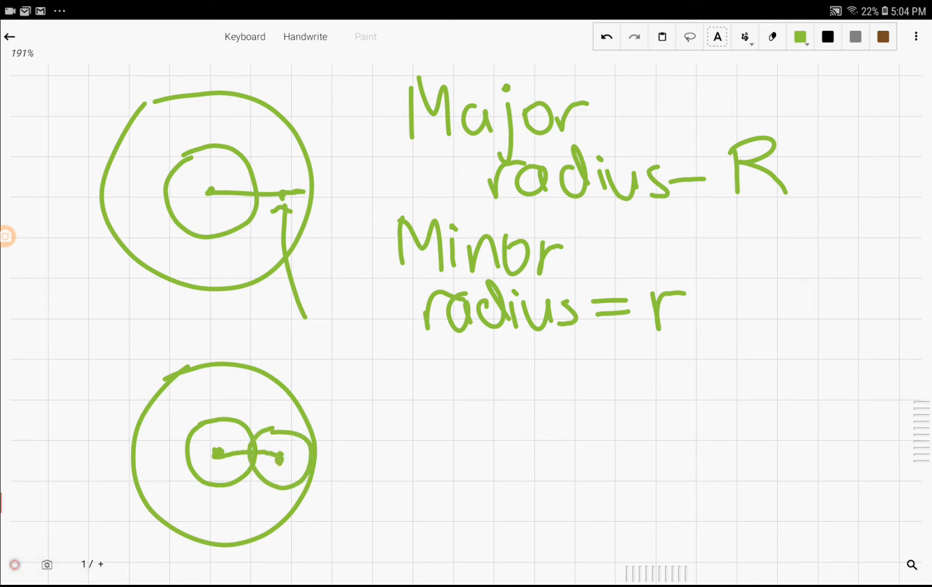
{"action": "left_click", "coordinate": [606, 36]}
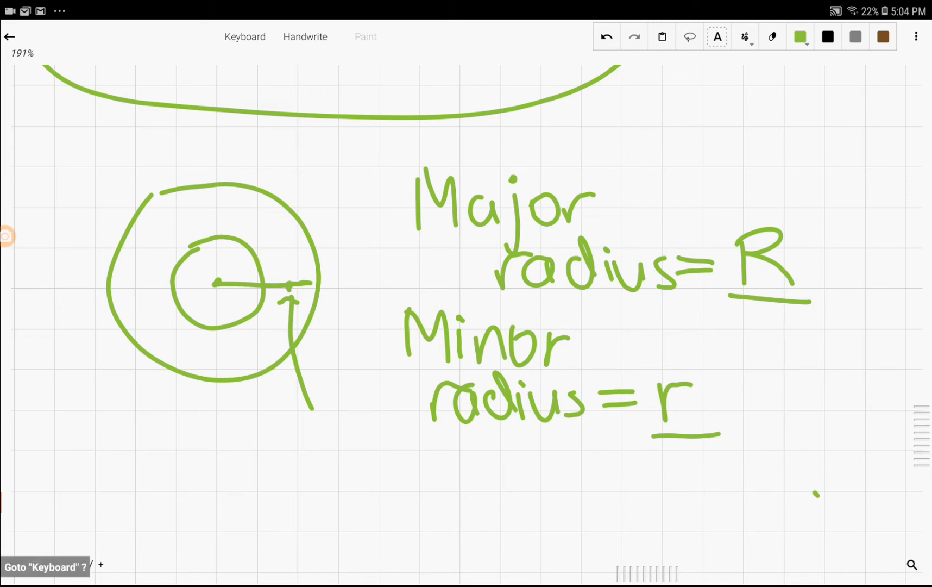
Draw a second pair of concentric circles with a centre dot and a line to the outer circle
{"action": "scroll", "scroll_direction": "down", "scroll_amount": 3}
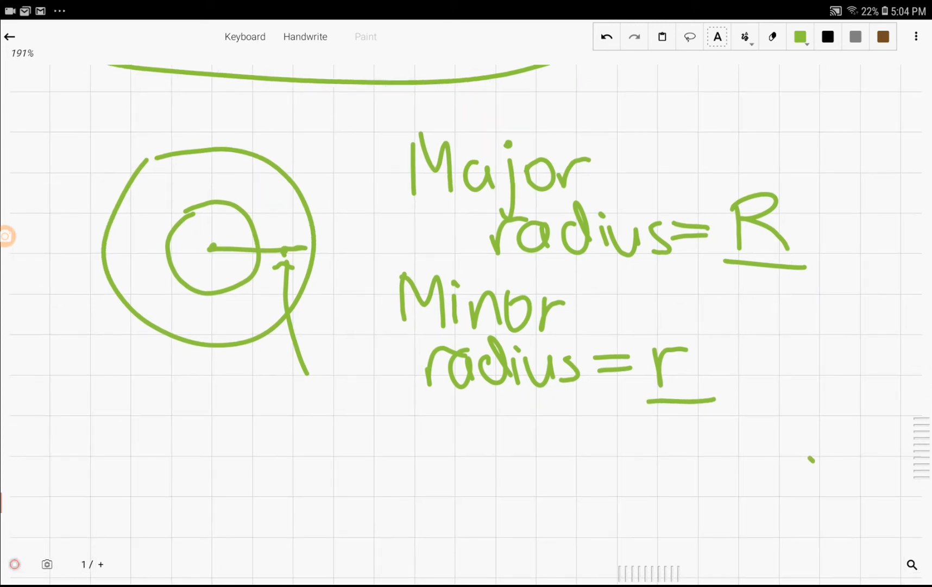
{"action": "left_click_drag", "start_coordinate": [196, 422], "coordinate": [250, 518]}
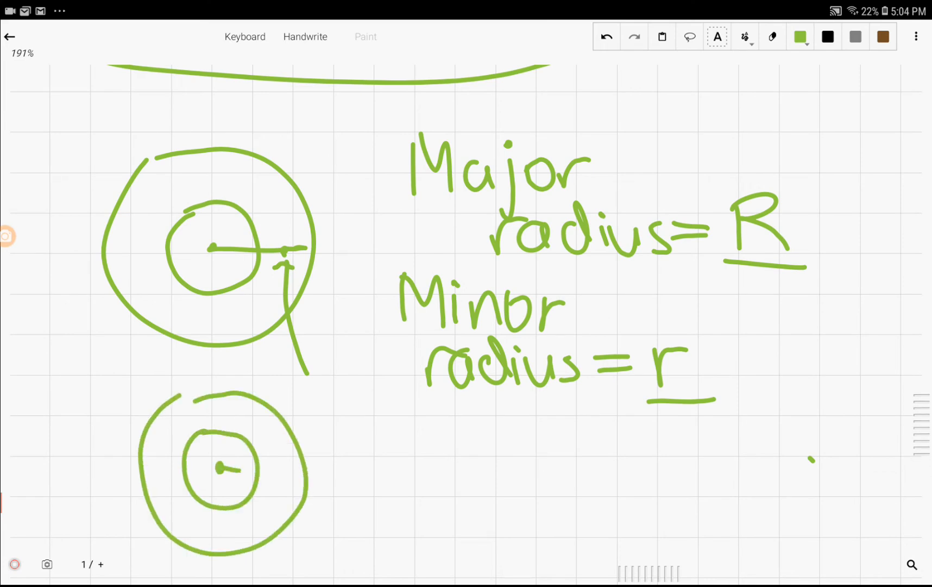
{"action": "left_click_drag", "start_coordinate": [223, 469], "coordinate": [306, 474]}
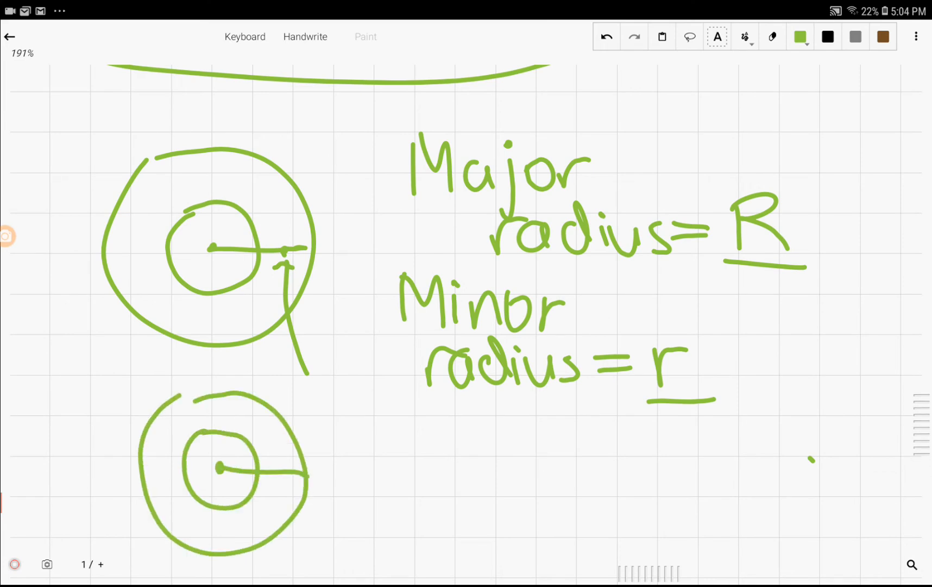
{"action": "left_click_drag", "start_coordinate": [222, 469], "coordinate": [260, 516]}
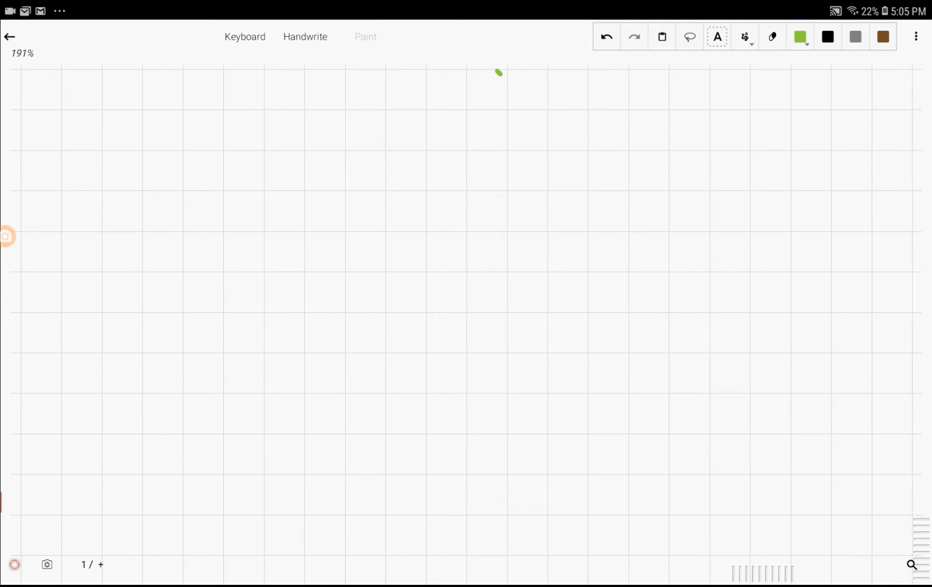
Draw a large torus oval with a lens-shaped hole and a pointing arrow, then another outline below
{"action": "left_click_drag", "start_coordinate": [96, 268], "coordinate": [264, 158]}
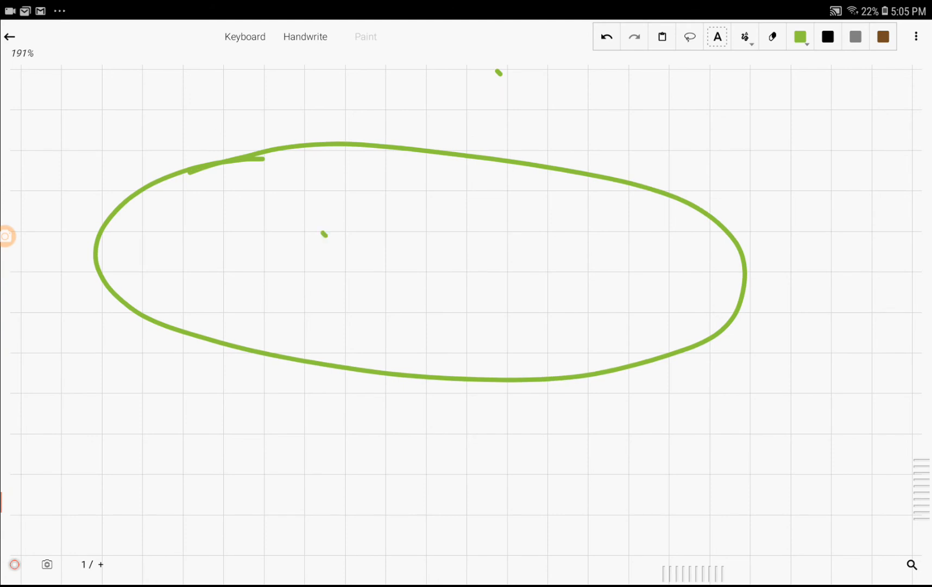
{"action": "left_click_drag", "start_coordinate": [324, 233], "coordinate": [532, 244]}
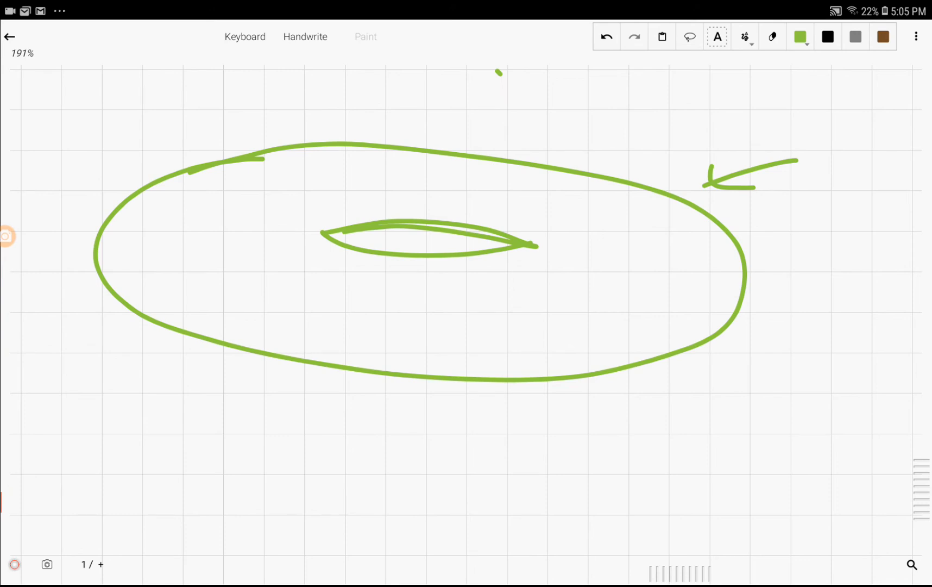
{"action": "scroll", "scroll_direction": "down", "scroll_amount": 3}
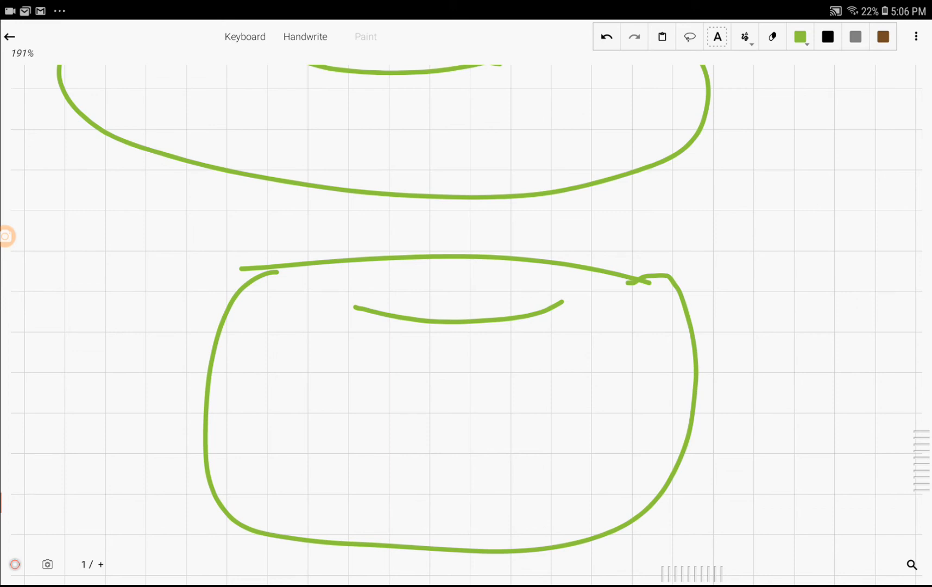
Sketch the torus outline with two circular cross-sections, their hidden lower halves dashed
{"action": "scroll", "scroll_direction": "down", "scroll_amount": 3}
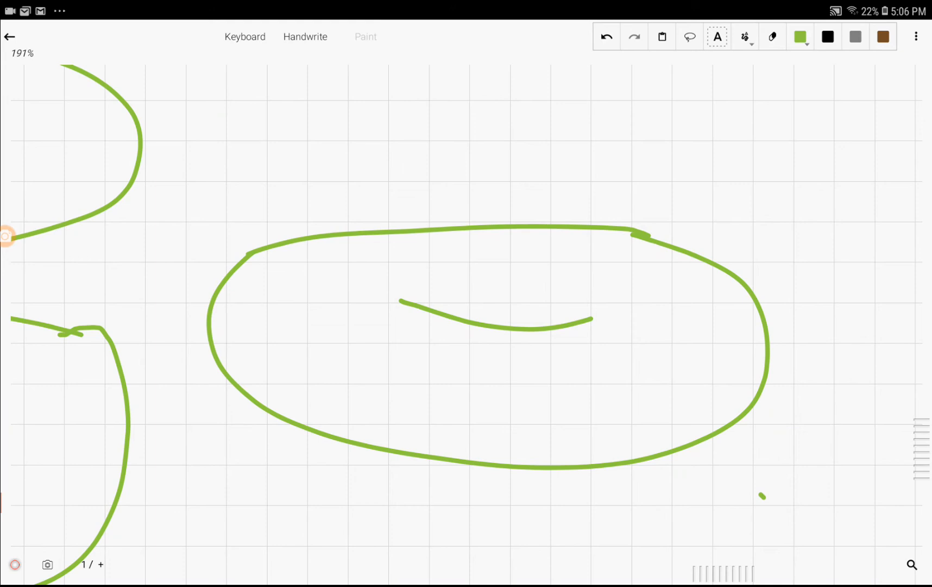
{"action": "left_click_drag", "start_coordinate": [600, 324], "coordinate": [731, 404]}
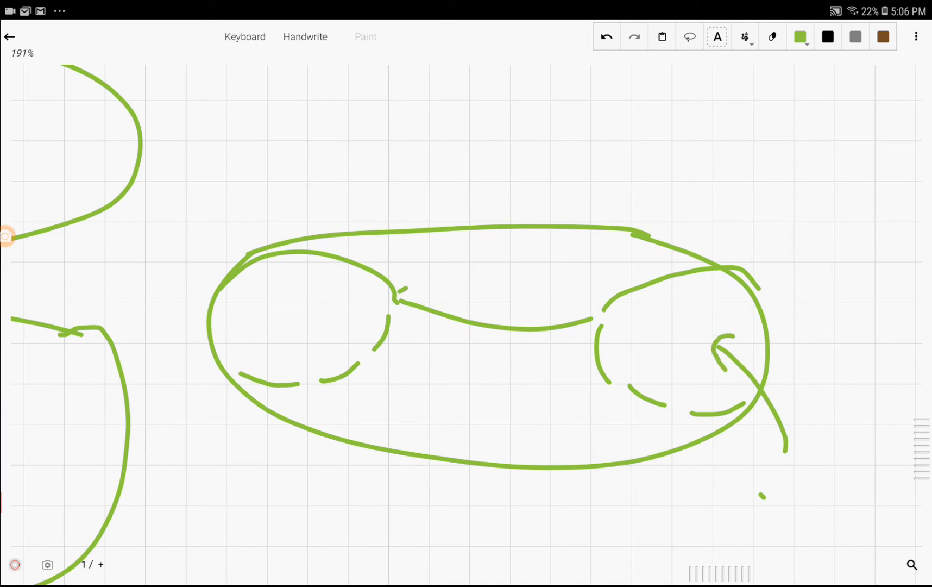
{"action": "left_click_drag", "start_coordinate": [226, 449], "coordinate": [291, 330]}
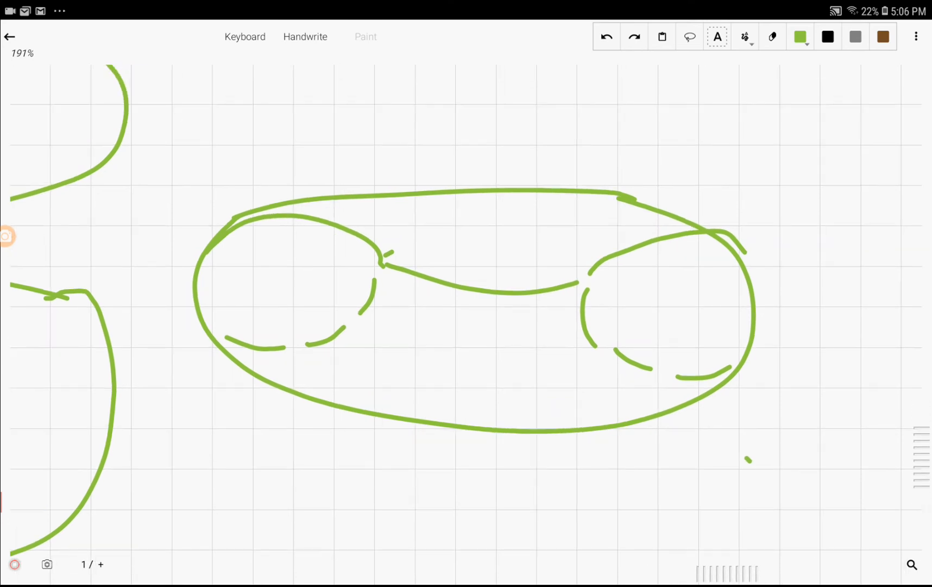
Mark the centre of each cross-section and draw a radius line labelled r in both
{"action": "left_click", "coordinate": [678, 305]}
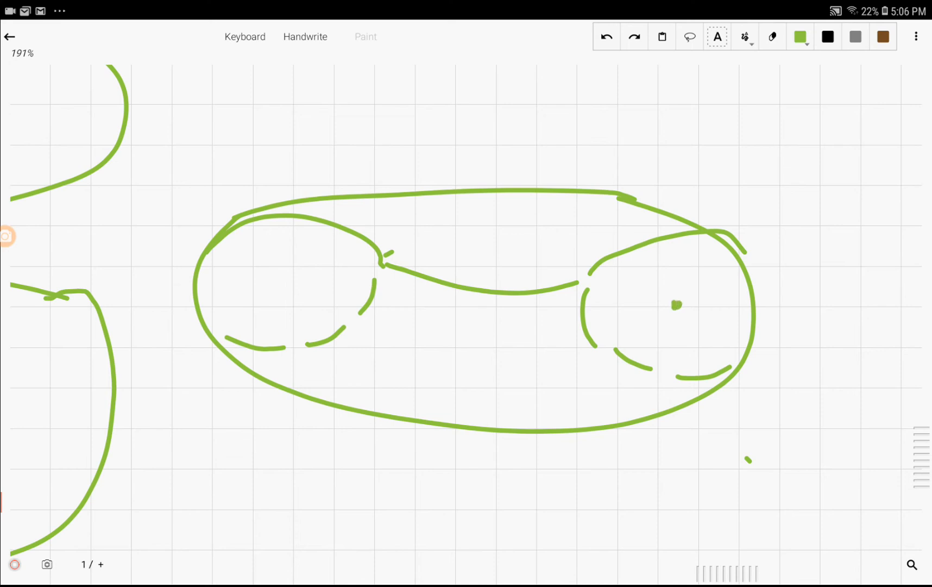
{"action": "left_click_drag", "start_coordinate": [678, 305], "coordinate": [758, 304]}
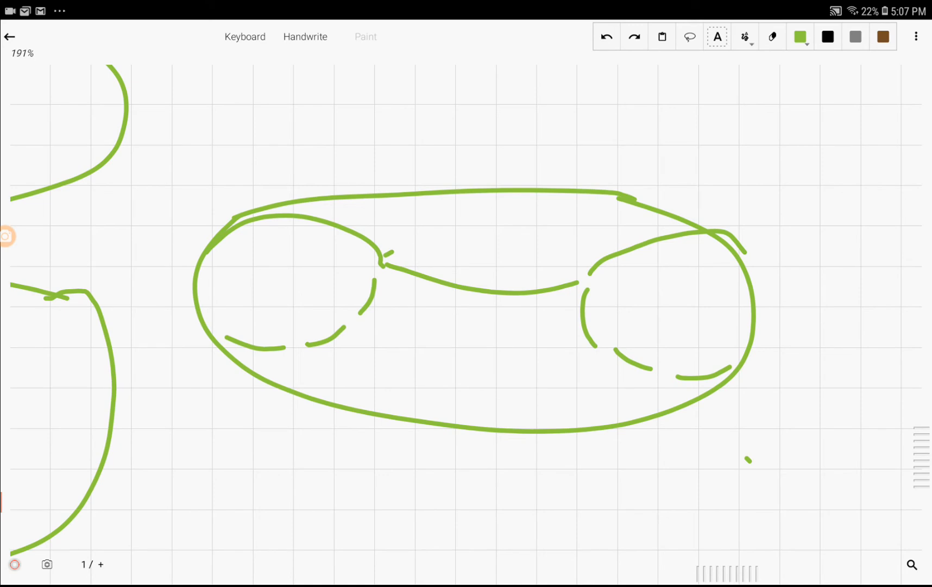
{"action": "left_click_drag", "start_coordinate": [588, 309], "coordinate": [741, 297]}
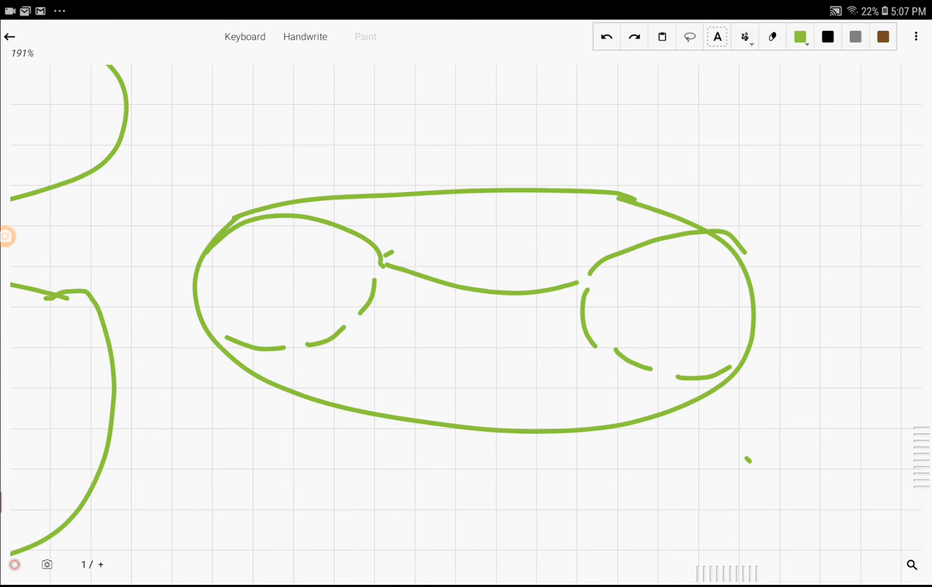
{"action": "left_click", "coordinate": [678, 300]}
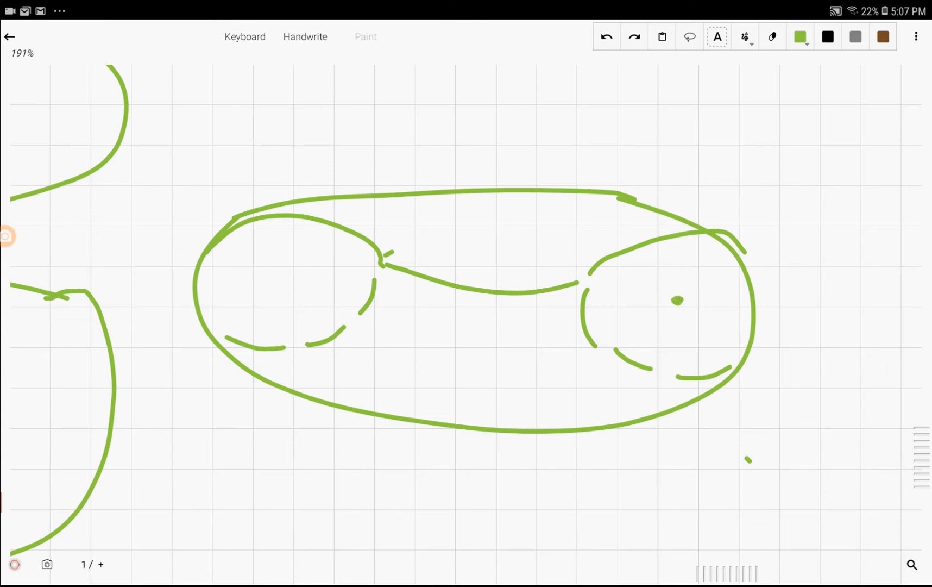
{"action": "left_click_drag", "start_coordinate": [678, 300], "coordinate": [746, 300]}
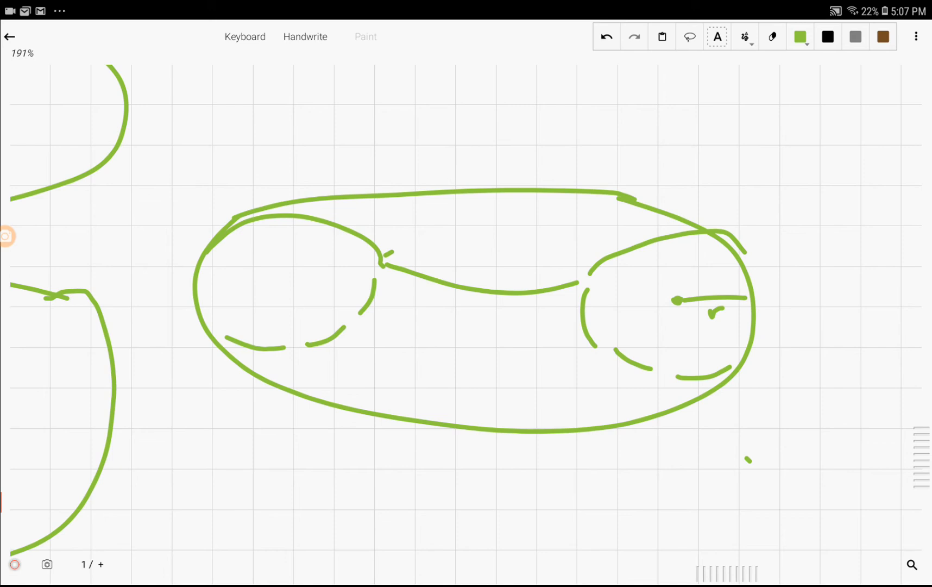
{"action": "left_click_drag", "start_coordinate": [220, 288], "coordinate": [279, 282]}
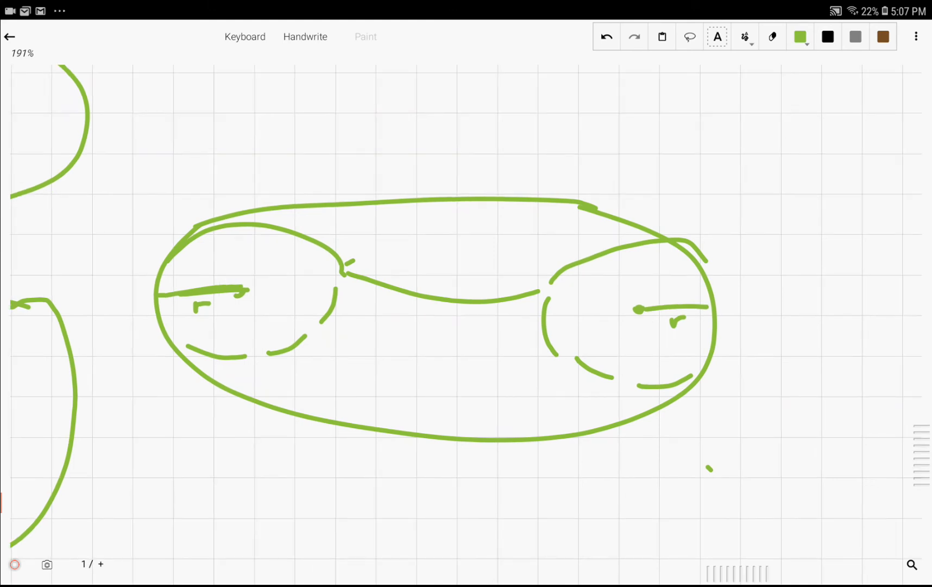
Mark the torus middle point and draw the centre line labelled R
{"action": "left_click", "coordinate": [463, 289]}
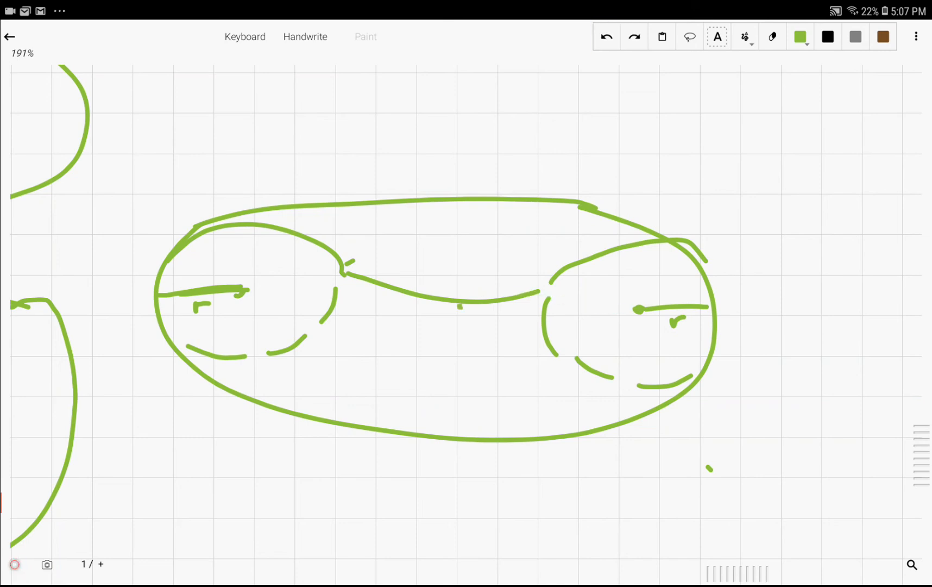
{"action": "left_click_drag", "start_coordinate": [464, 307], "coordinate": [645, 318]}
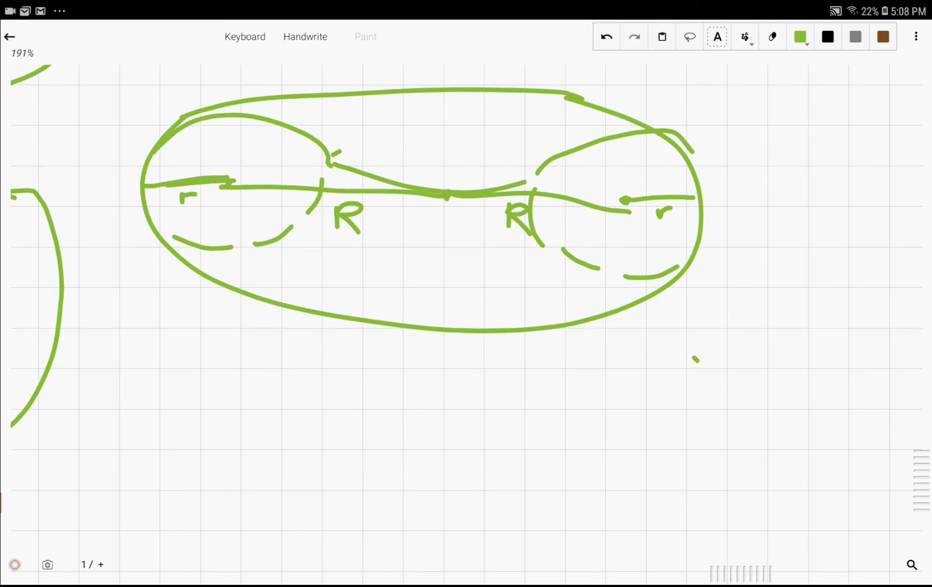
Add an arrow to the centre line and sketch a concentric-circle top view with a radius line below
{"action": "left_click_drag", "start_coordinate": [791, 309], "coordinate": [737, 226]}
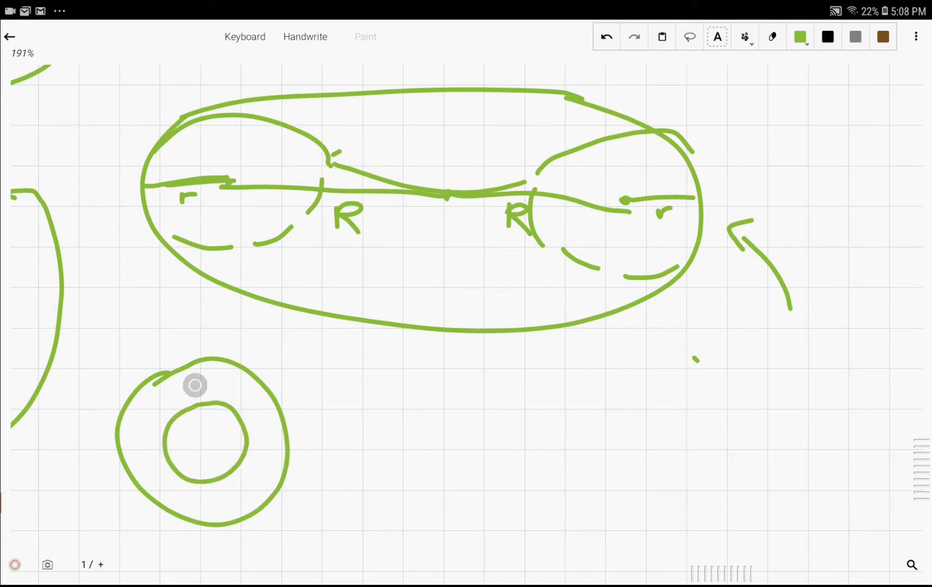
{"action": "left_click_drag", "start_coordinate": [203, 439], "coordinate": [257, 456]}
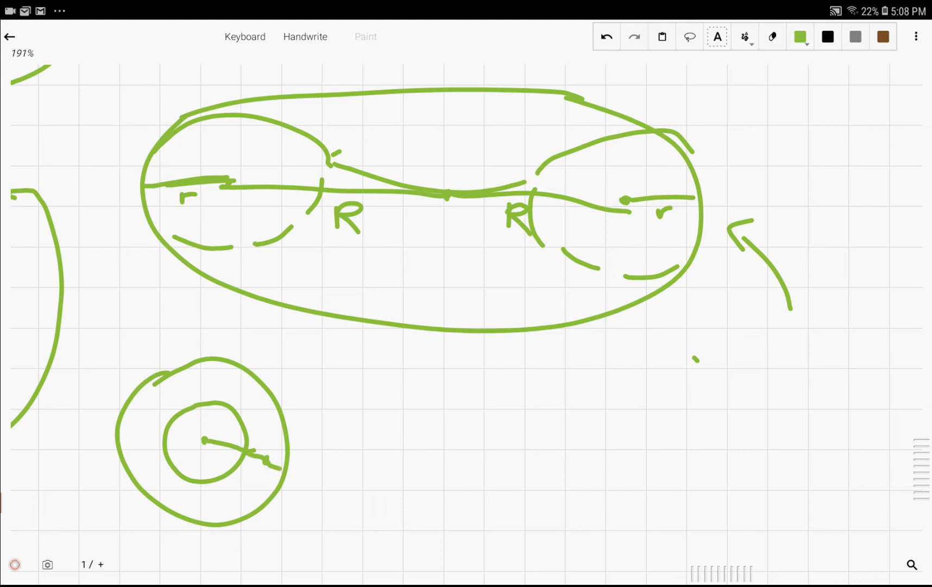
{"action": "scroll", "scroll_direction": "down", "scroll_amount": 3}
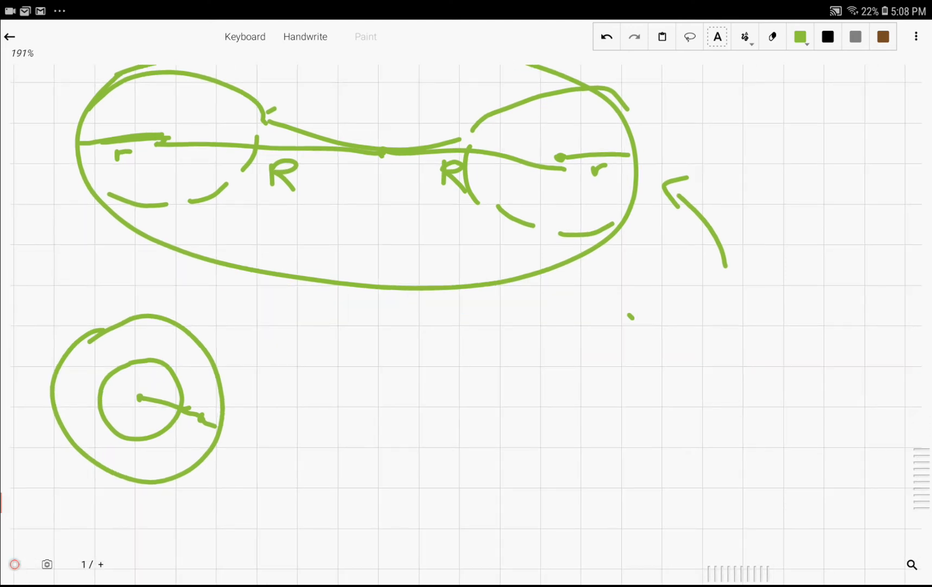
Sketch a cylinder and a cone, each cut by a circular slice, with up/down arrows in the cylinder
{"action": "left_click_drag", "start_coordinate": [431, 351], "coordinate": [434, 493]}
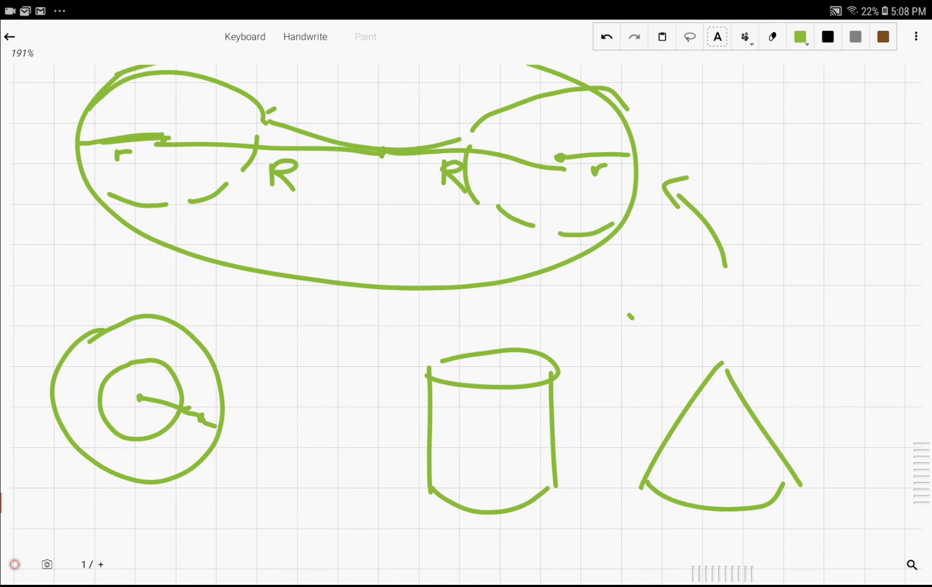
{"action": "left_click_drag", "start_coordinate": [360, 424], "coordinate": [589, 453]}
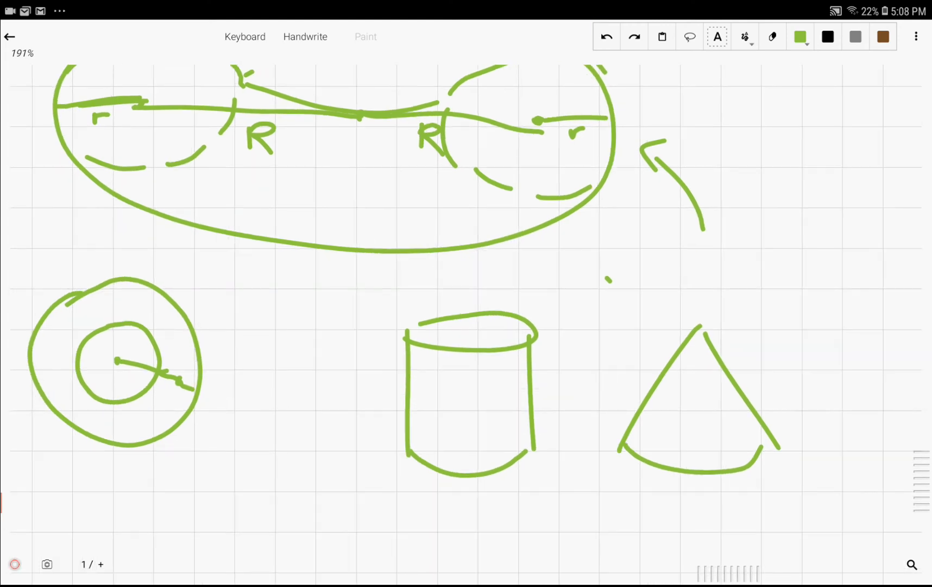
{"action": "left_click_drag", "start_coordinate": [422, 378], "coordinate": [531, 410]}
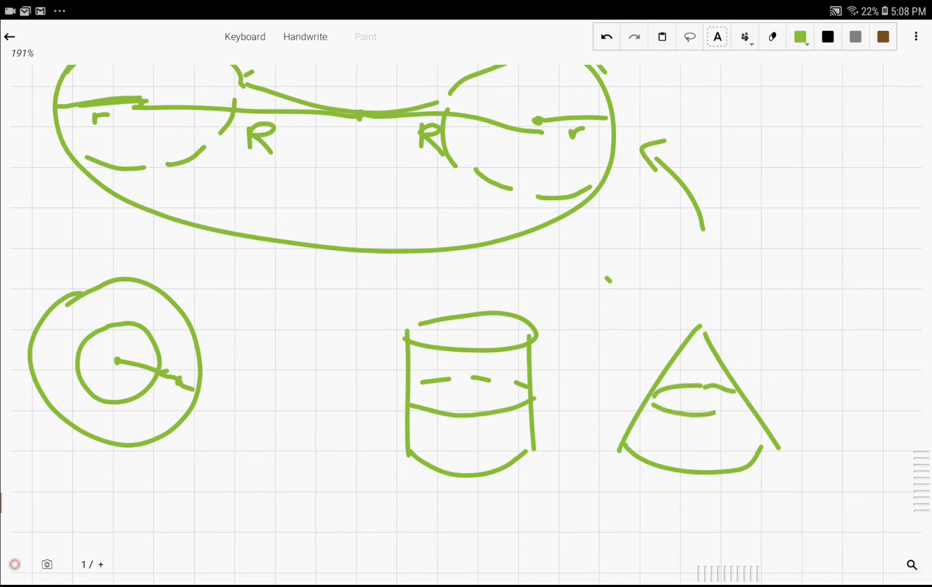
{"action": "scroll", "scroll_direction": "down", "scroll_amount": 3}
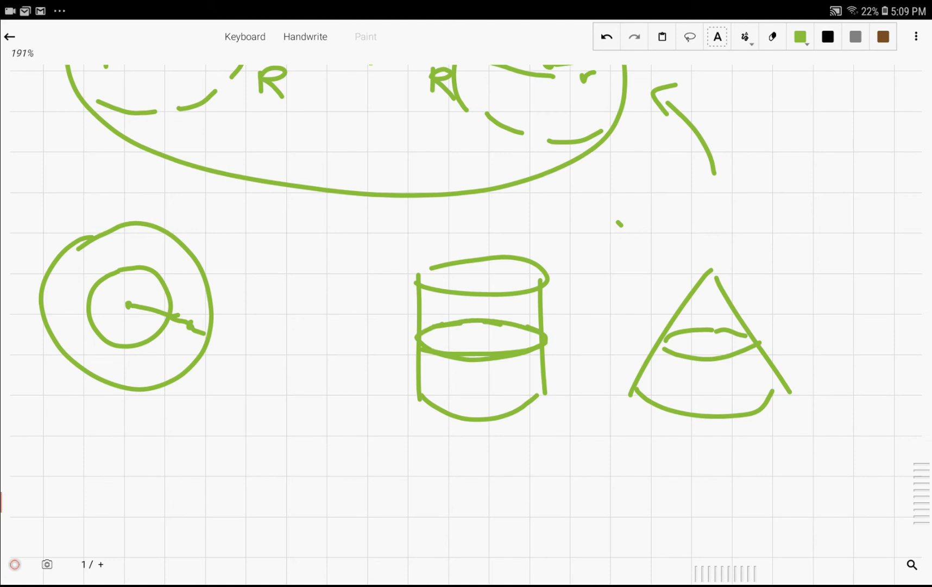
{"action": "left_click_drag", "start_coordinate": [476, 360], "coordinate": [476, 387]}
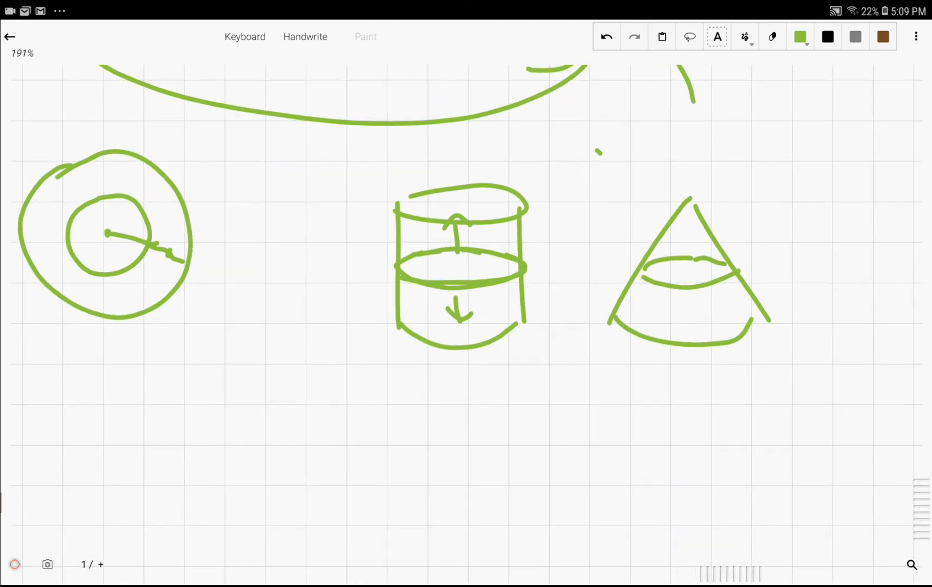
Draw a stack of circular slices with an arrow to a cylinder, and a rectangle below
{"action": "left_click_drag", "start_coordinate": [262, 463], "coordinate": [380, 487]}
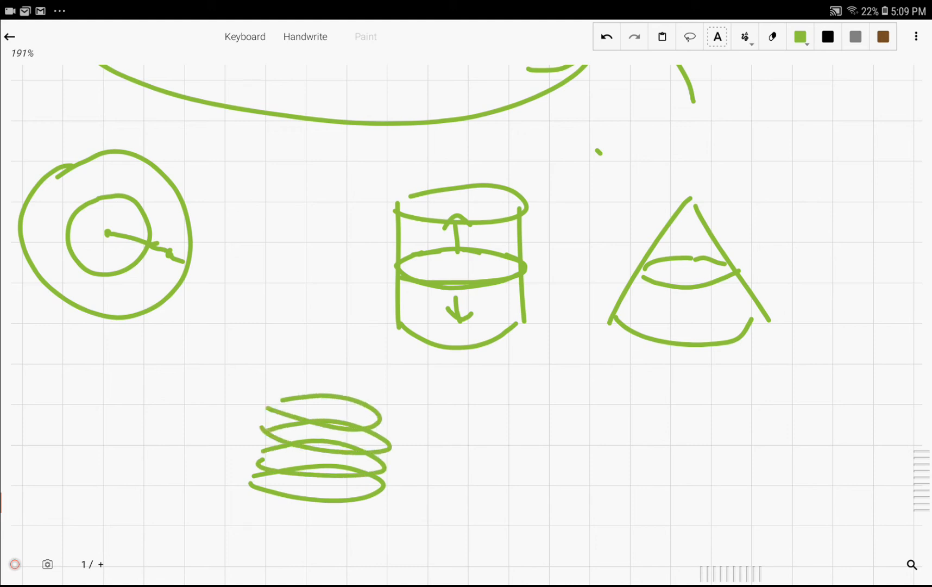
{"action": "left_click_drag", "start_coordinate": [410, 436], "coordinate": [466, 436]}
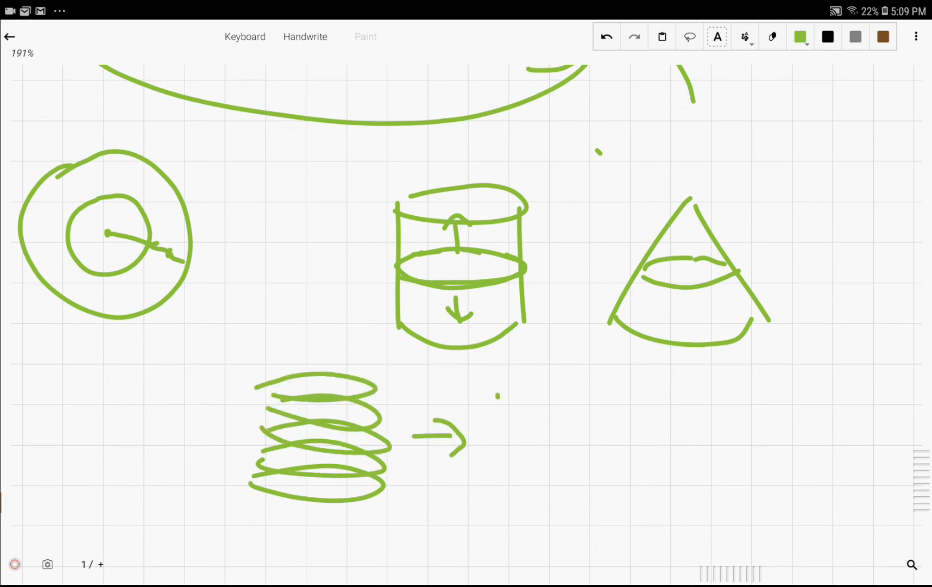
{"action": "left_click_drag", "start_coordinate": [499, 404], "coordinate": [648, 517]}
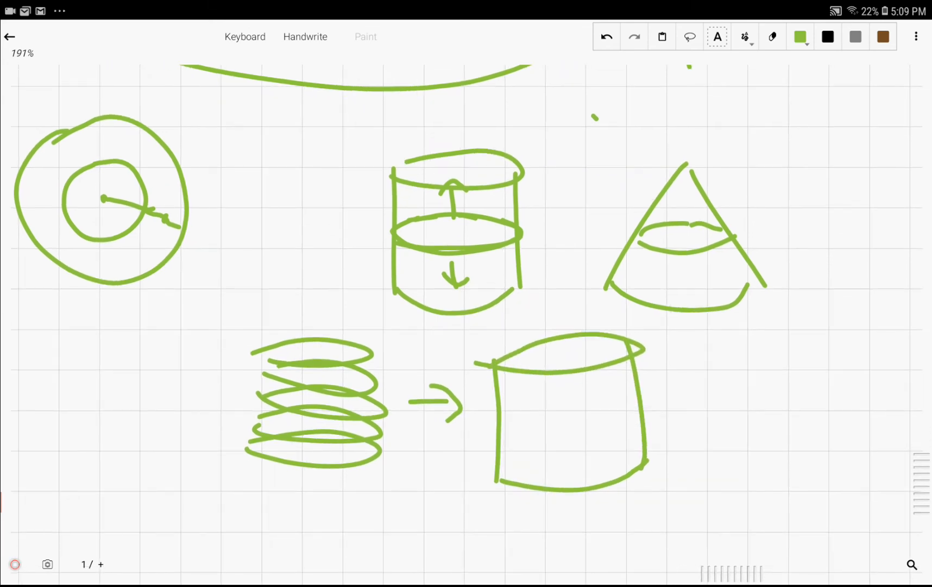
{"action": "left_click_drag", "start_coordinate": [326, 535], "coordinate": [326, 482]}
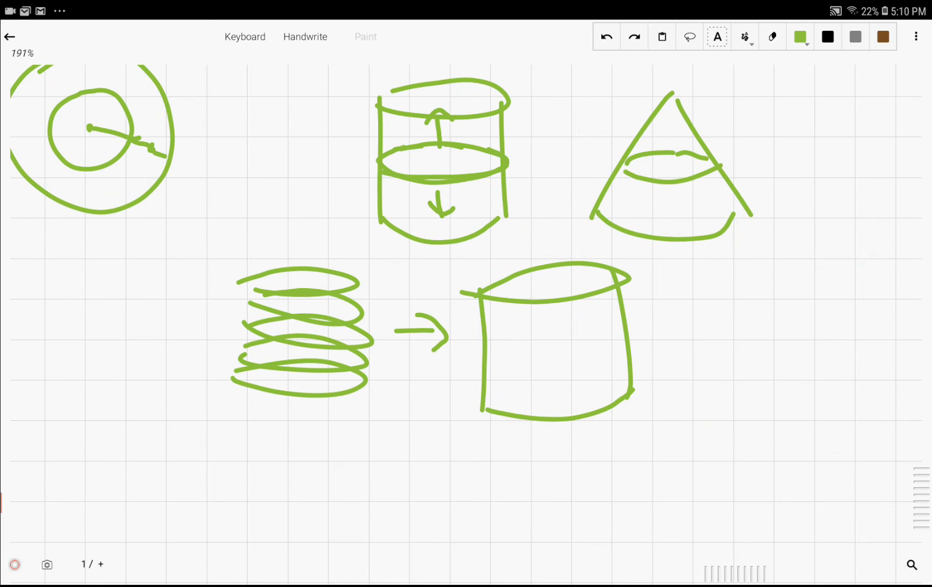
{"action": "left_click_drag", "start_coordinate": [423, 484], "coordinate": [487, 436]}
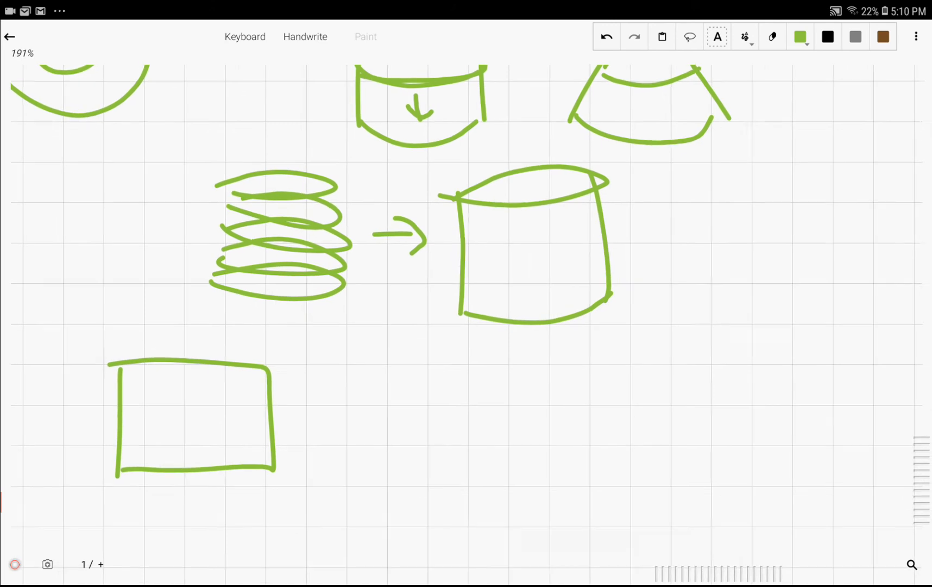
Label the rectangle's base b and height h, mark the cylinder's height h, then undo the stray arrows
{"action": "left_click_drag", "start_coordinate": [157, 547], "coordinate": [187, 490]}
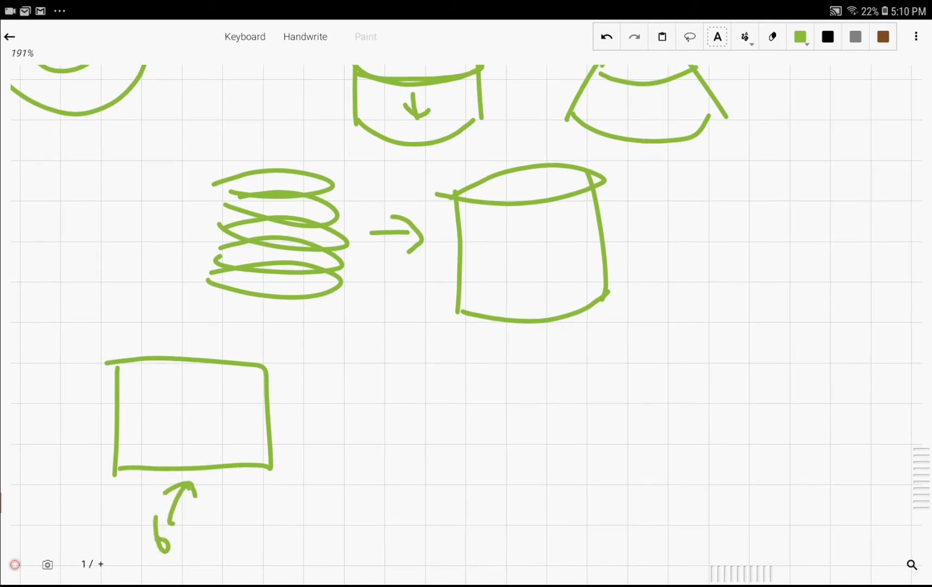
{"action": "left_click_drag", "start_coordinate": [363, 446], "coordinate": [277, 410]}
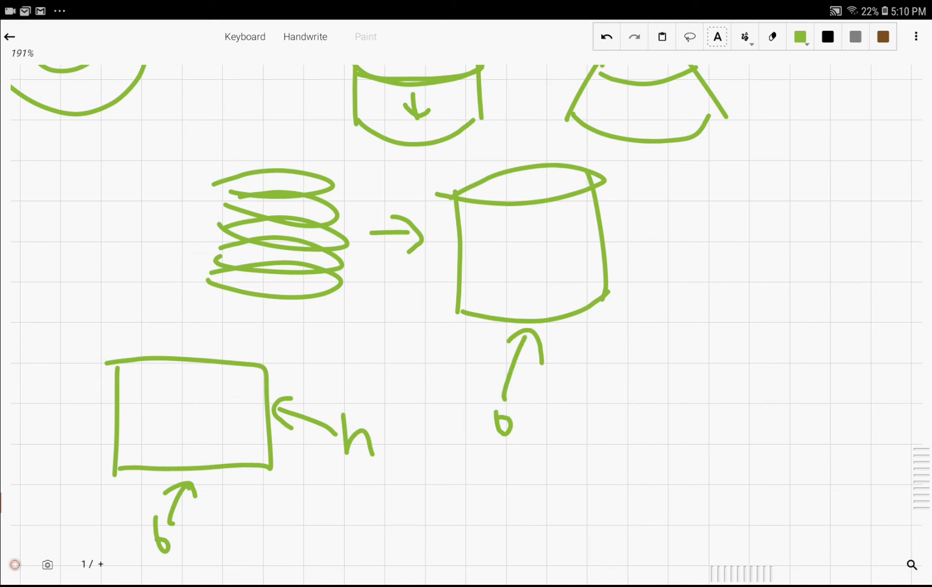
{"action": "left_click_drag", "start_coordinate": [695, 244], "coordinate": [618, 244]}
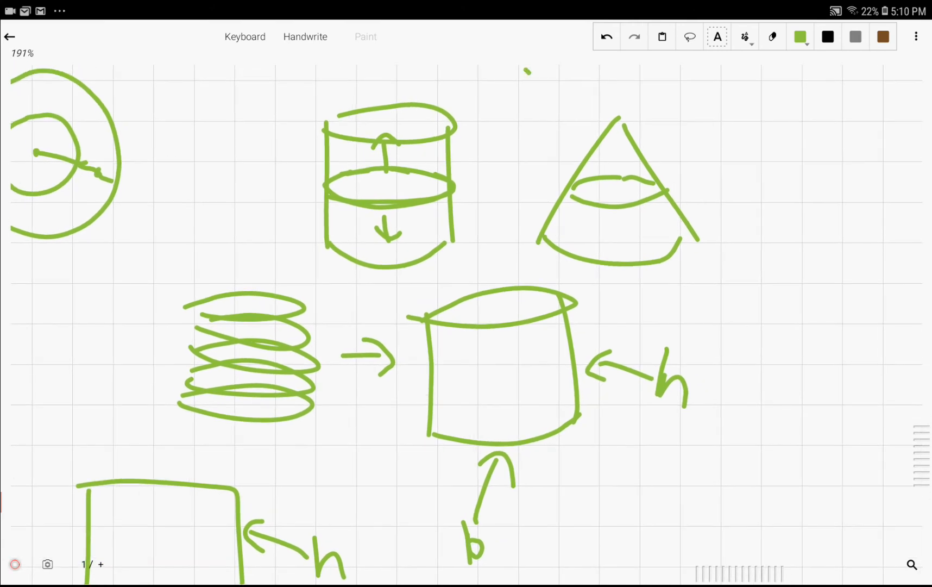
{"action": "left_click_drag", "start_coordinate": [639, 461], "coordinate": [675, 416]}
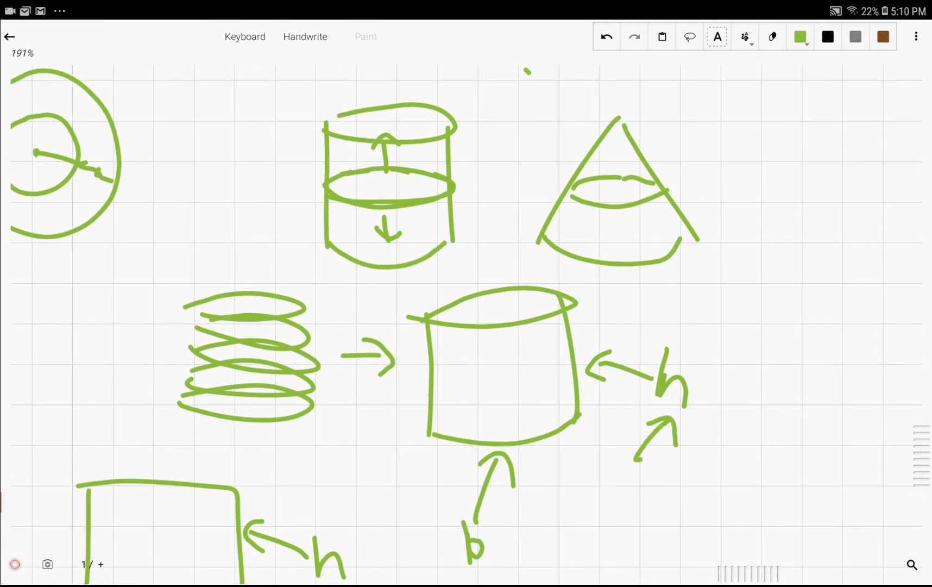
{"action": "left_click_drag", "start_coordinate": [270, 469], "coordinate": [271, 422]}
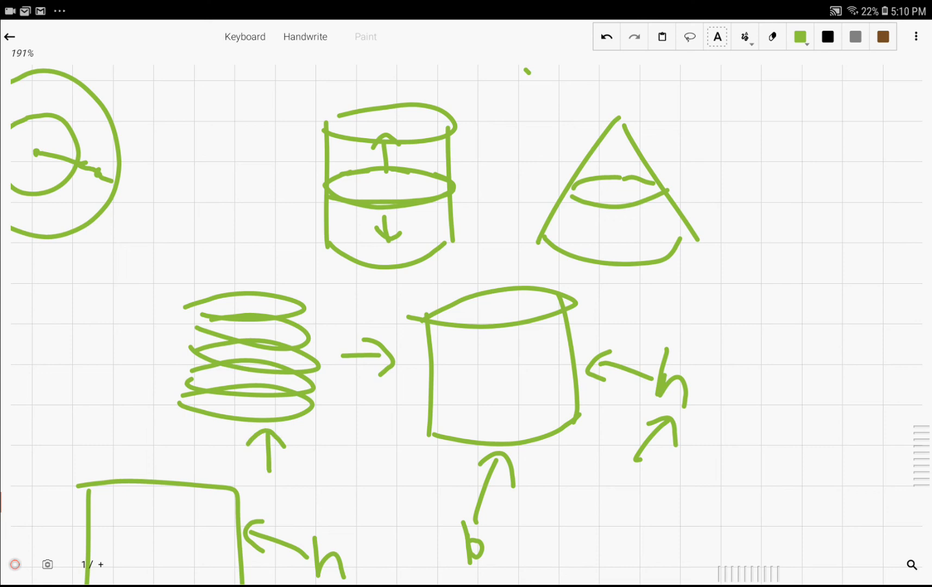
{"action": "left_click", "coordinate": [606, 37]}
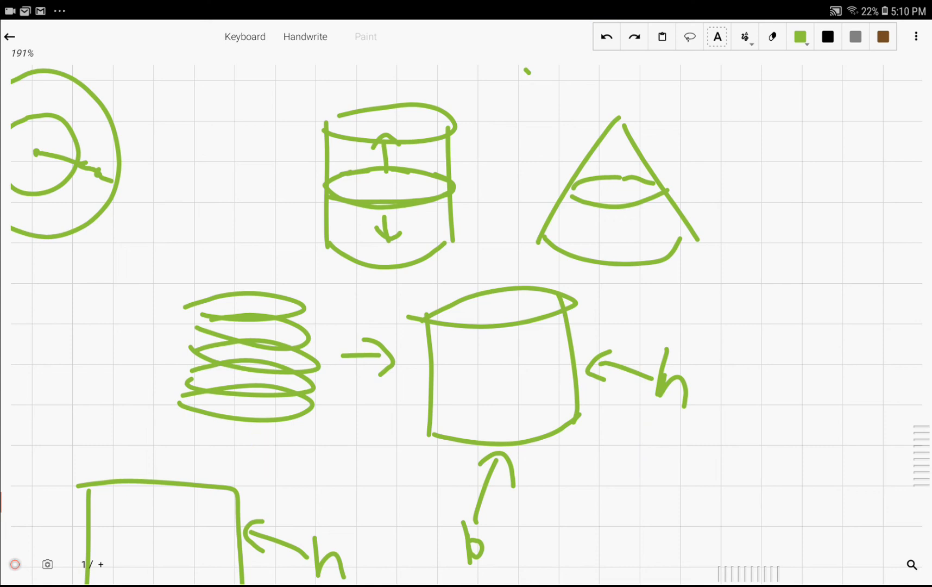
Further down, sketch two thin disc slices of thickness 1 with a middle line across the lower disc
{"action": "scroll", "scroll_direction": "down", "scroll_amount": 3}
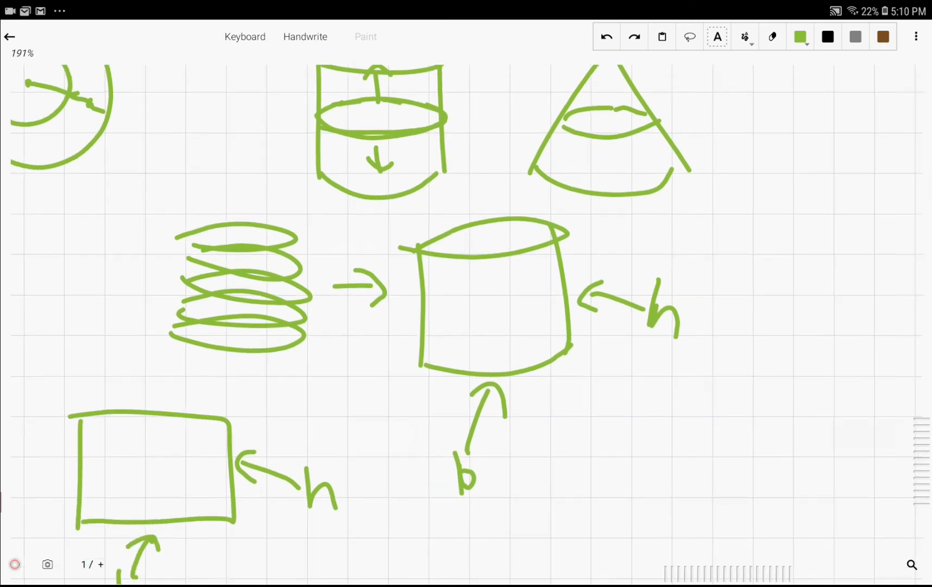
{"action": "scroll", "scroll_direction": "down", "scroll_amount": 3}
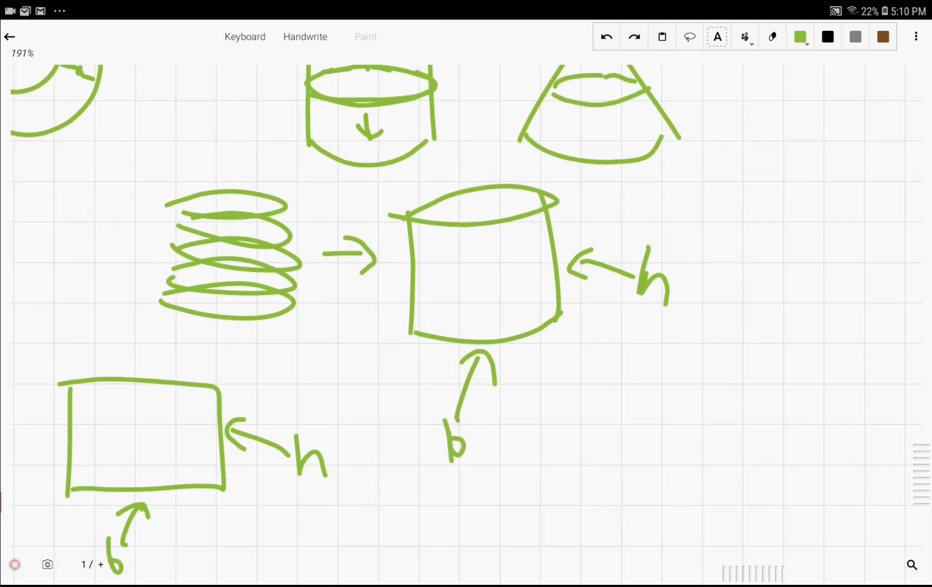
{"action": "scroll", "scroll_direction": "down", "scroll_amount": 3}
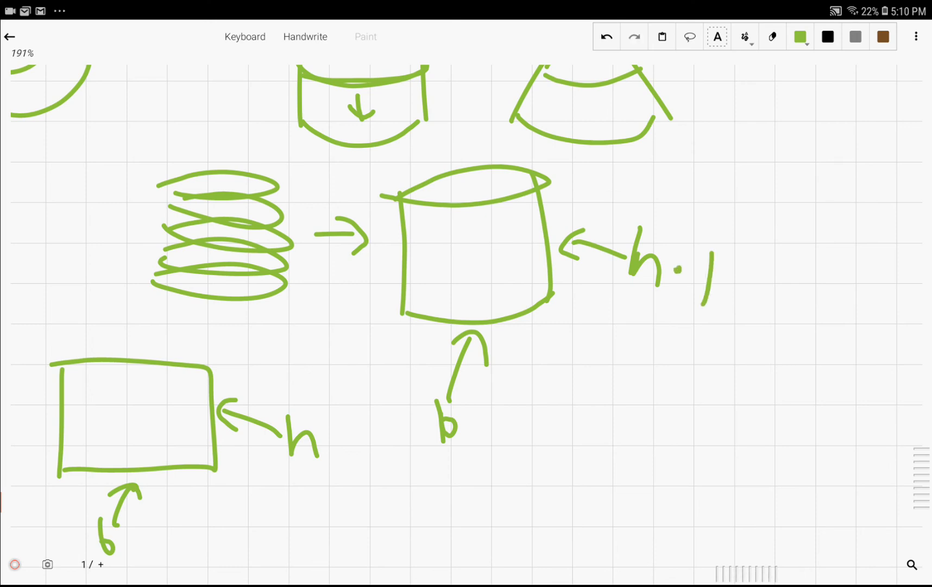
{"action": "scroll", "scroll_direction": "down", "scroll_amount": 3}
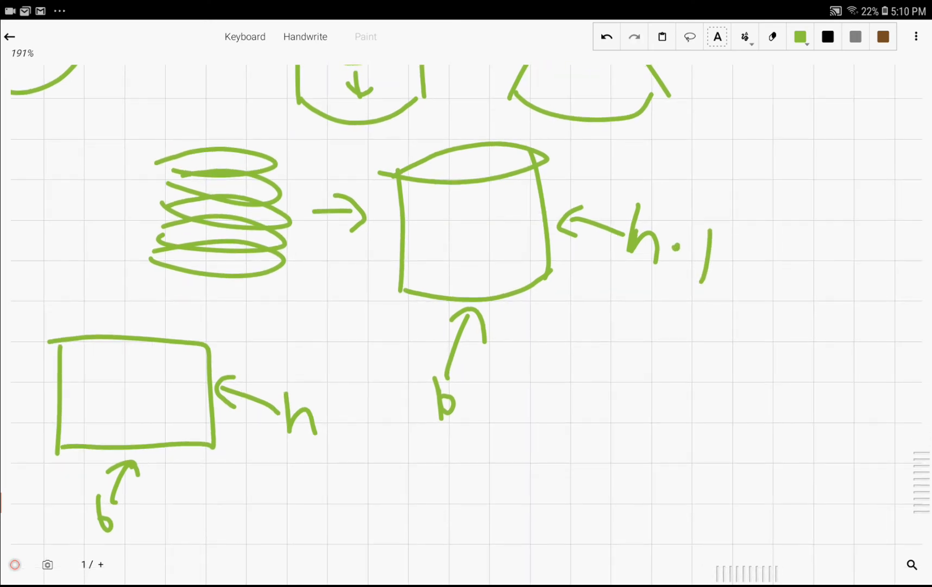
{"action": "left_click_drag", "start_coordinate": [535, 440], "coordinate": [729, 437]}
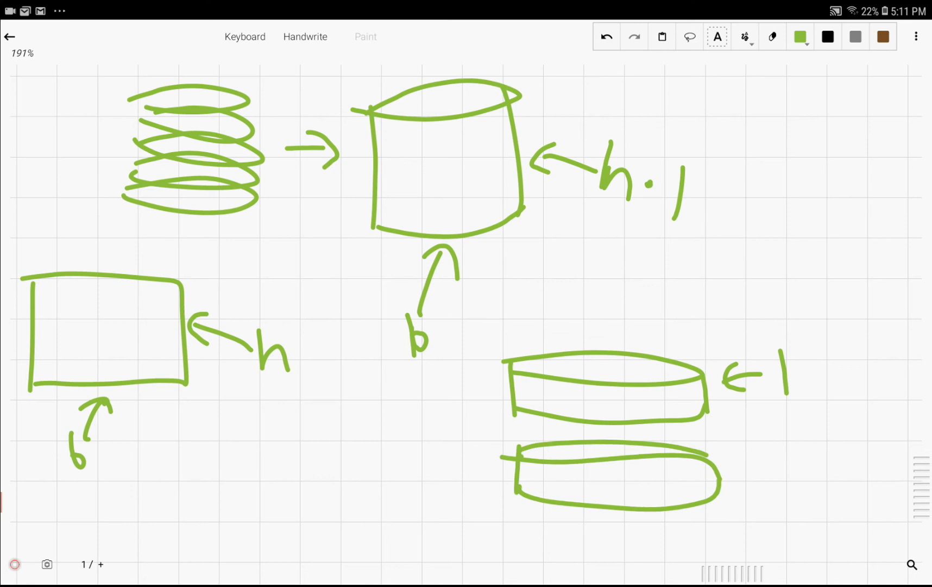
{"action": "left_click_drag", "start_coordinate": [530, 456], "coordinate": [713, 459]}
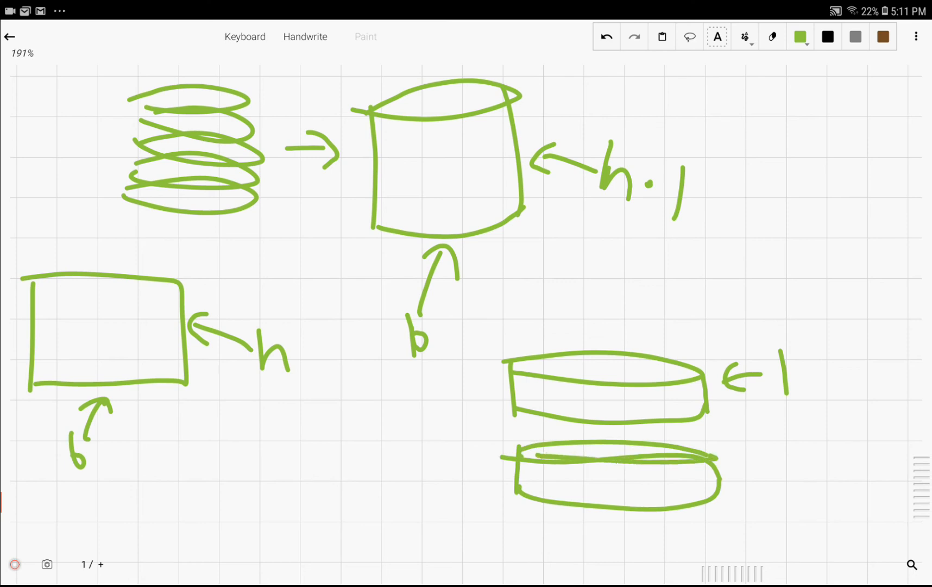
{"action": "scroll", "scroll_direction": "down", "scroll_amount": 3}
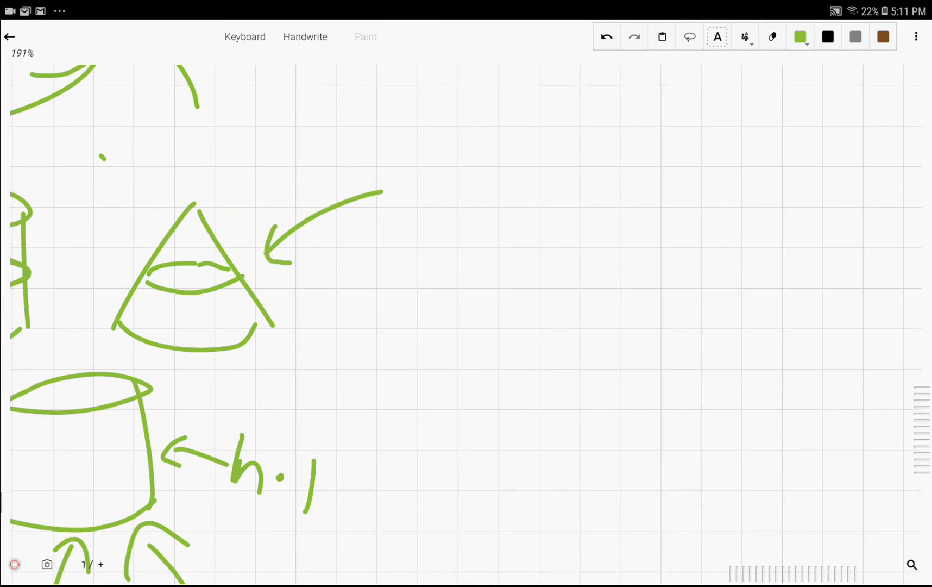
Write 1/3 bh with an arrow to the cylinder, add b·h below it, and underline the formula
{"action": "scroll", "scroll_direction": "down", "scroll_amount": 3}
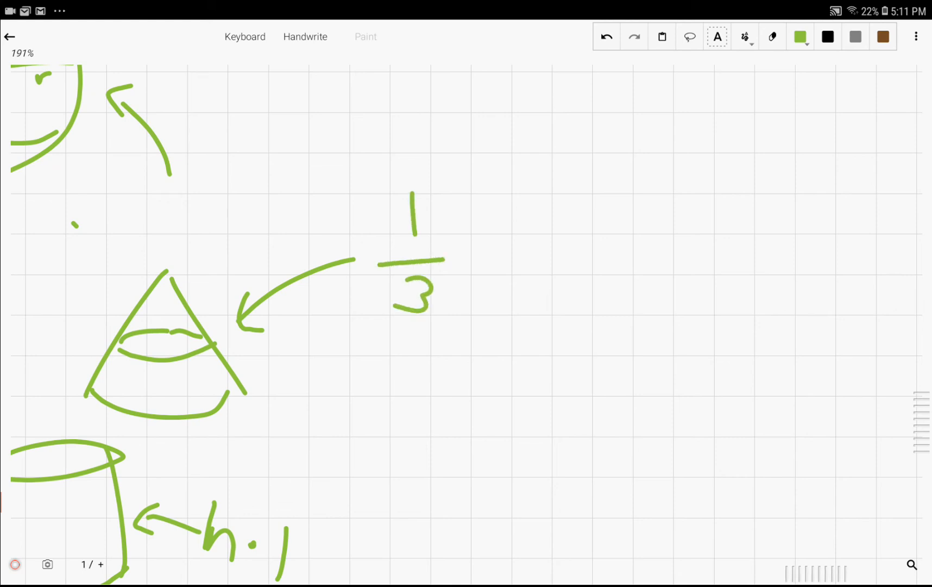
{"action": "left_click_drag", "start_coordinate": [470, 226], "coordinate": [553, 292]}
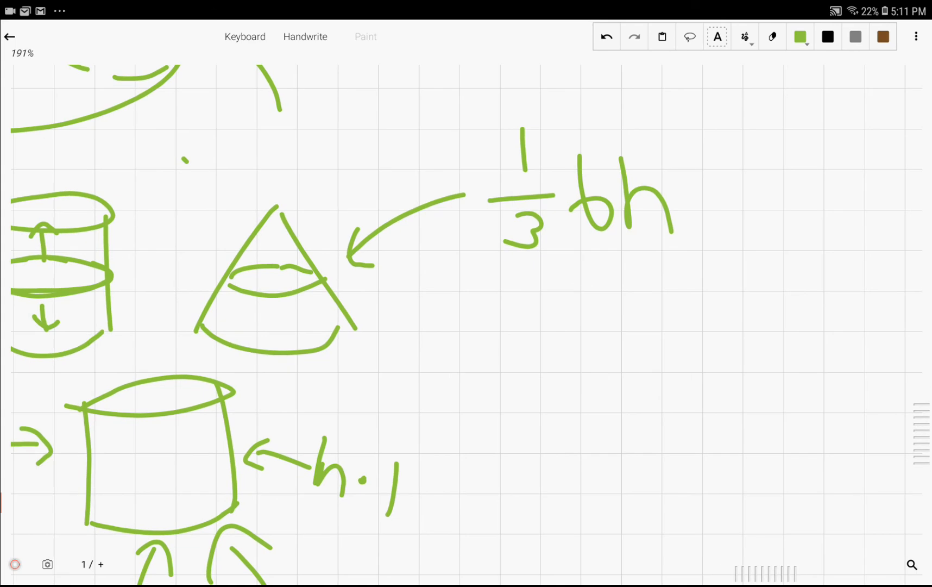
{"action": "left_click_drag", "start_coordinate": [550, 291], "coordinate": [279, 422]}
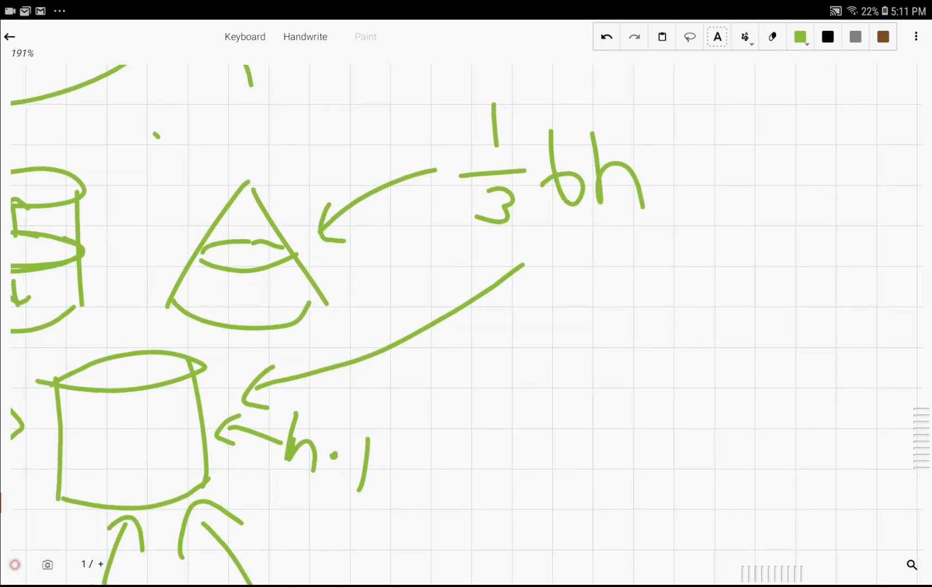
{"action": "left_click_drag", "start_coordinate": [547, 404], "coordinate": [666, 428]}
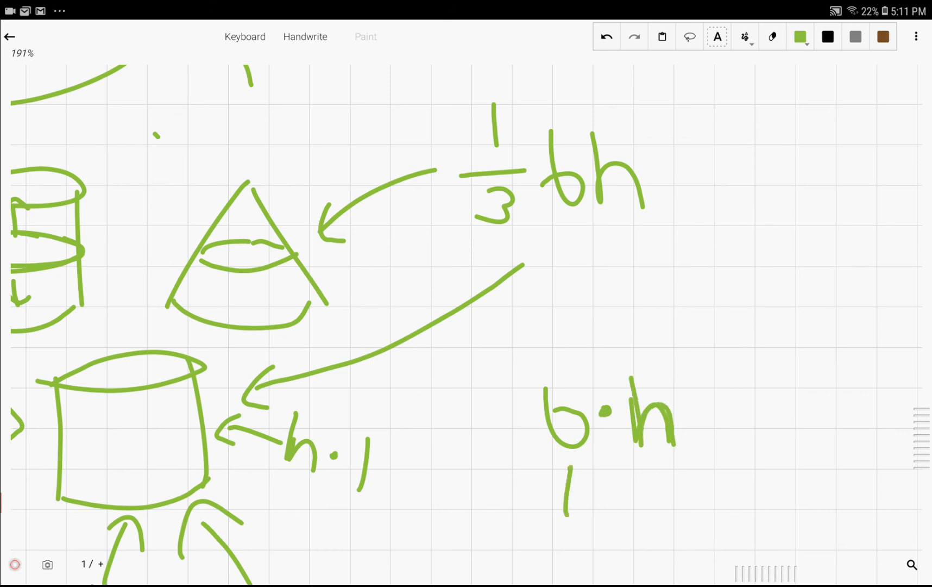
{"action": "scroll", "scroll_direction": "down", "scroll_amount": 3}
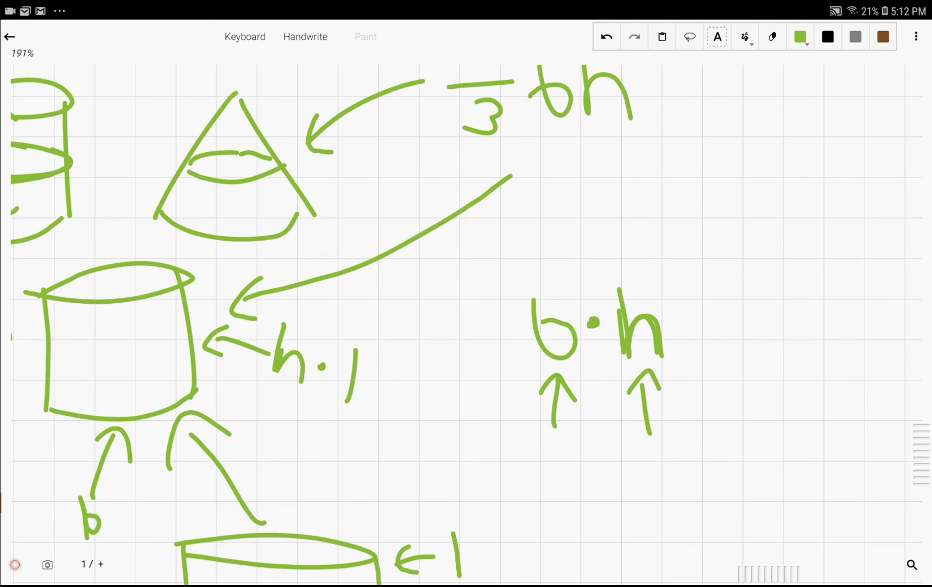
{"action": "scroll", "scroll_direction": "down", "scroll_amount": 3}
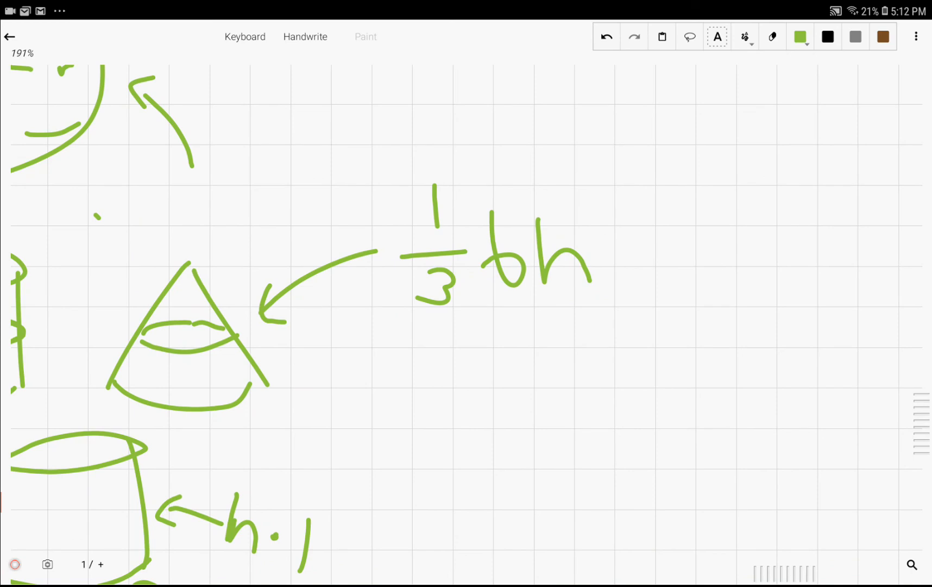
{"action": "left_click_drag", "start_coordinate": [393, 323], "coordinate": [600, 326]}
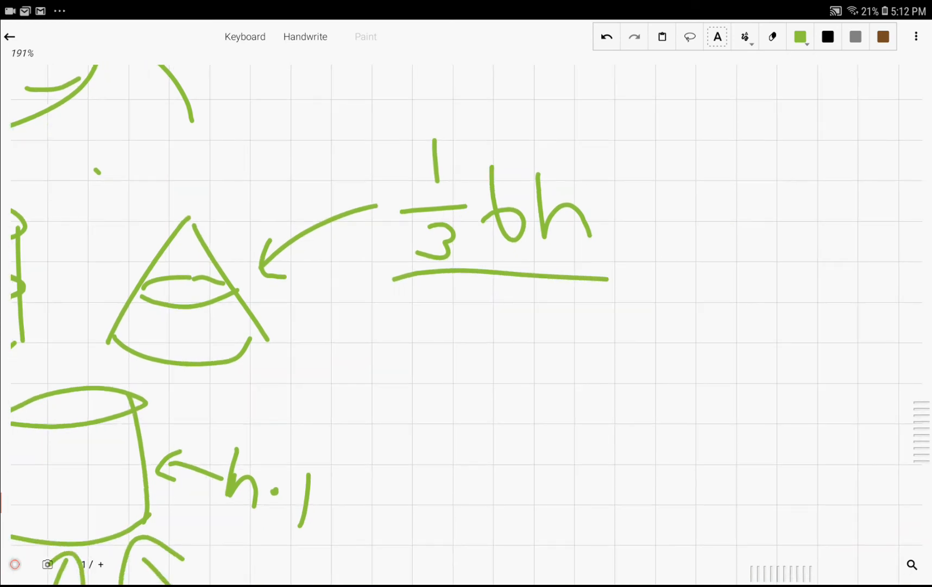
Fill the cylinder sketch with stacked slices, then sketch a rectangle and triangle below the sliced cone
{"action": "scroll", "scroll_direction": "down", "scroll_amount": 3}
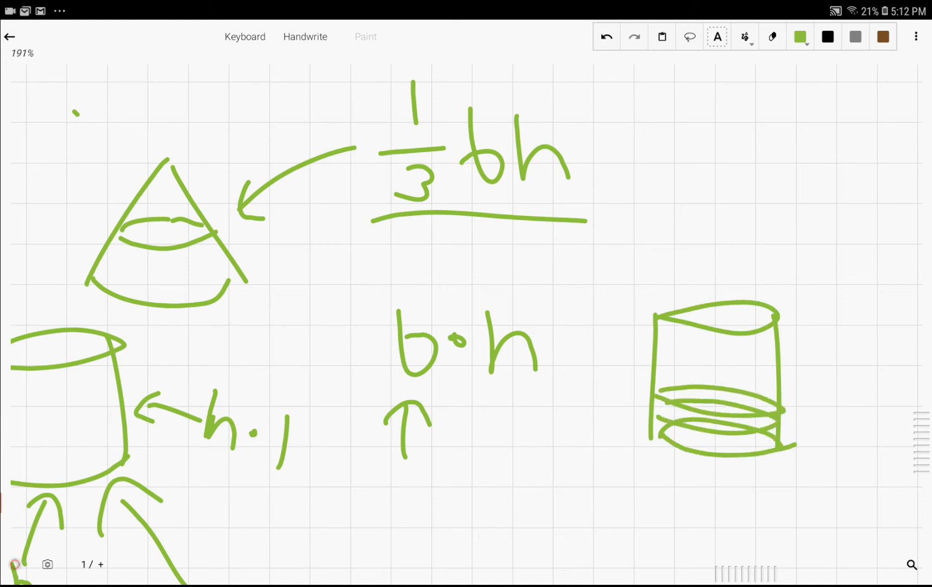
{"action": "left_click_drag", "start_coordinate": [666, 368], "coordinate": [785, 386]}
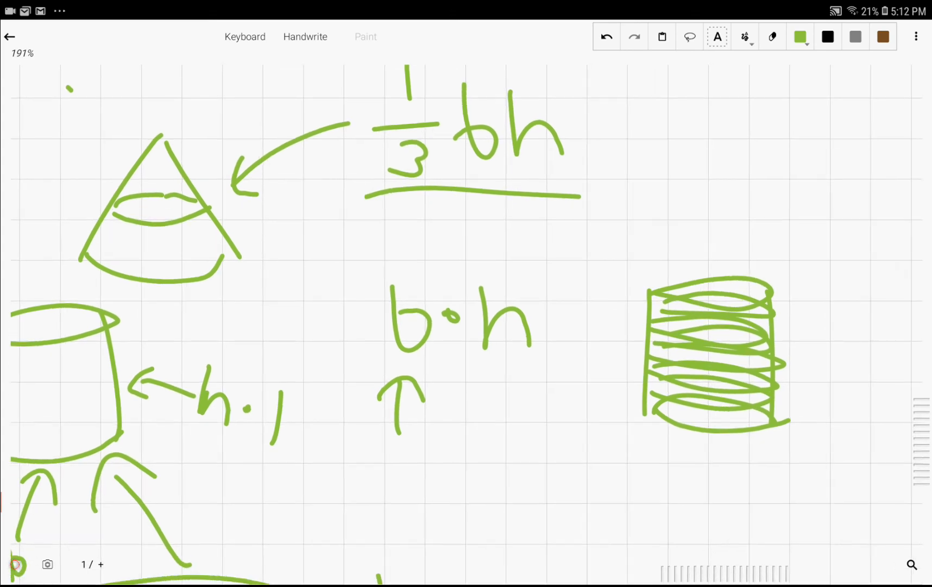
{"action": "scroll", "scroll_direction": "down", "scroll_amount": 3}
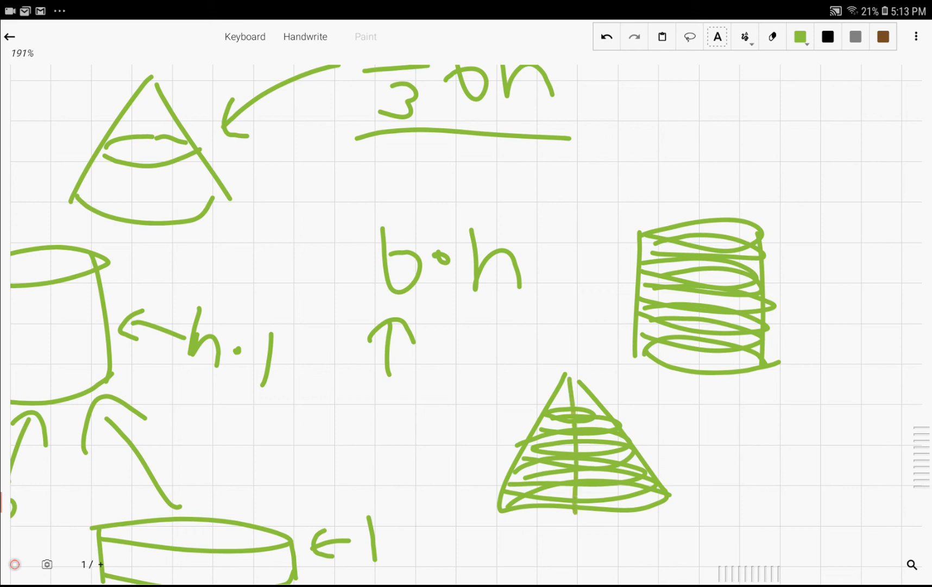
{"action": "scroll", "scroll_direction": "down", "scroll_amount": 3}
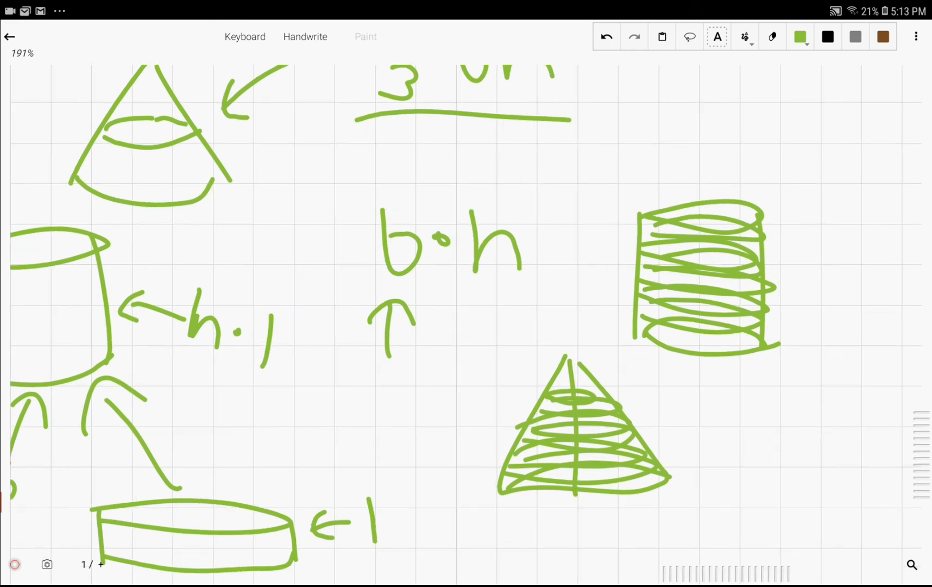
{"action": "scroll", "scroll_direction": "down", "scroll_amount": 3}
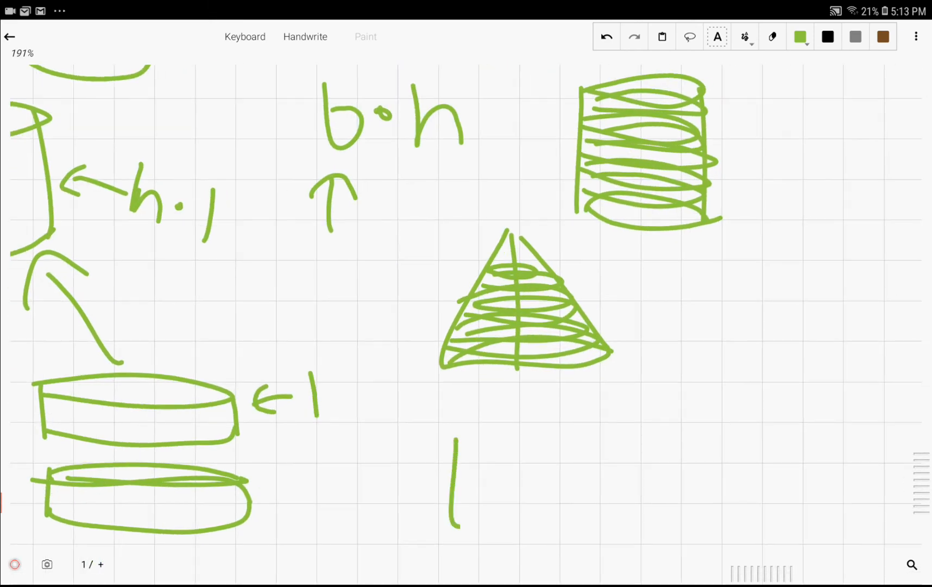
{"action": "left_click_drag", "start_coordinate": [458, 440], "coordinate": [631, 529]}
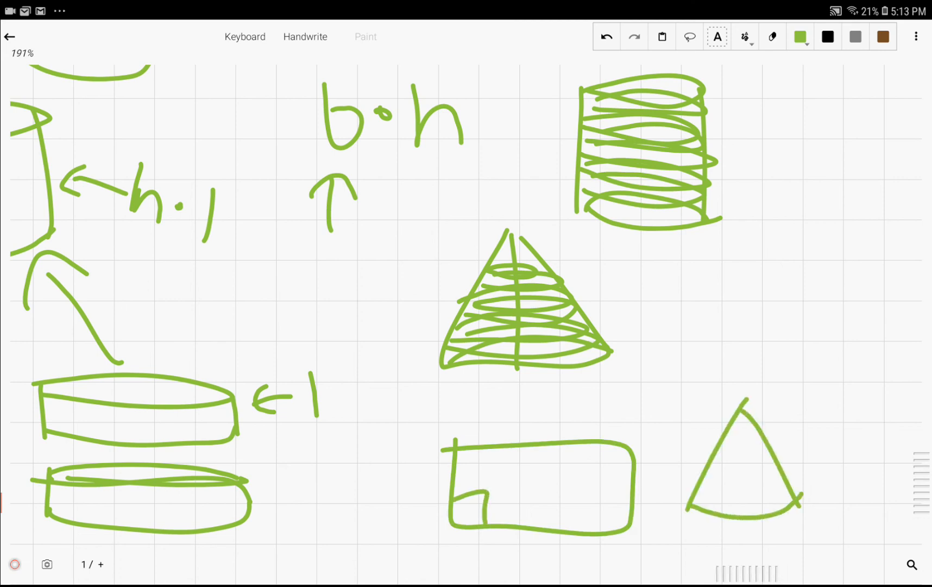
{"action": "scroll", "scroll_direction": "down", "scroll_amount": 3}
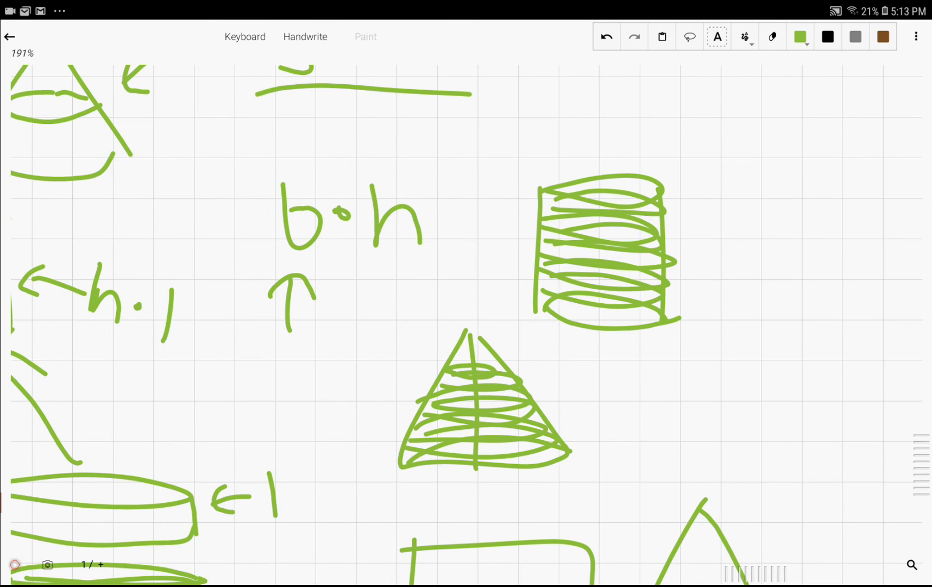
{"action": "left_click_drag", "start_coordinate": [629, 374], "coordinate": [761, 481]}
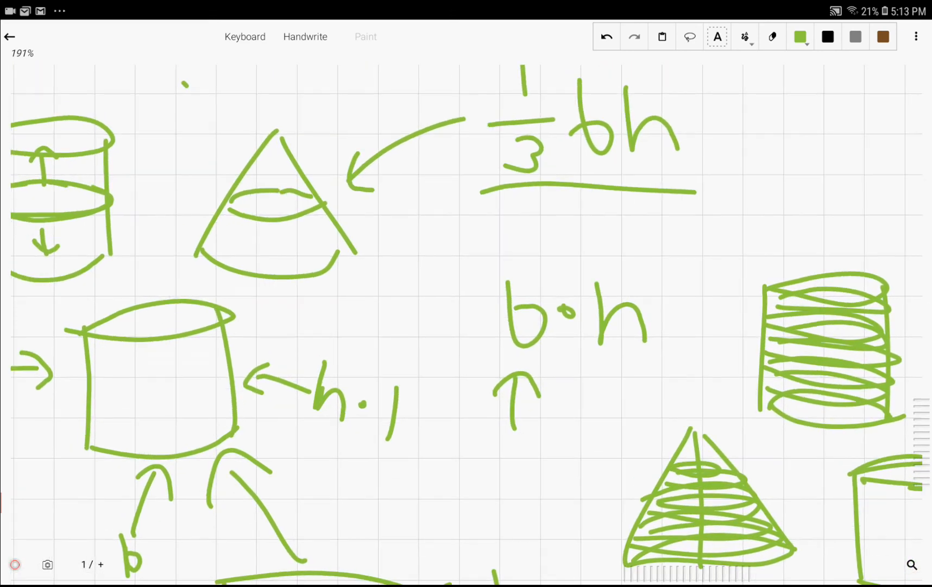
Draw the cylinder's hidden base edge, height line labelled h, an arrow into it, and stacked slices across it
{"action": "scroll", "scroll_direction": "down", "scroll_amount": 3}
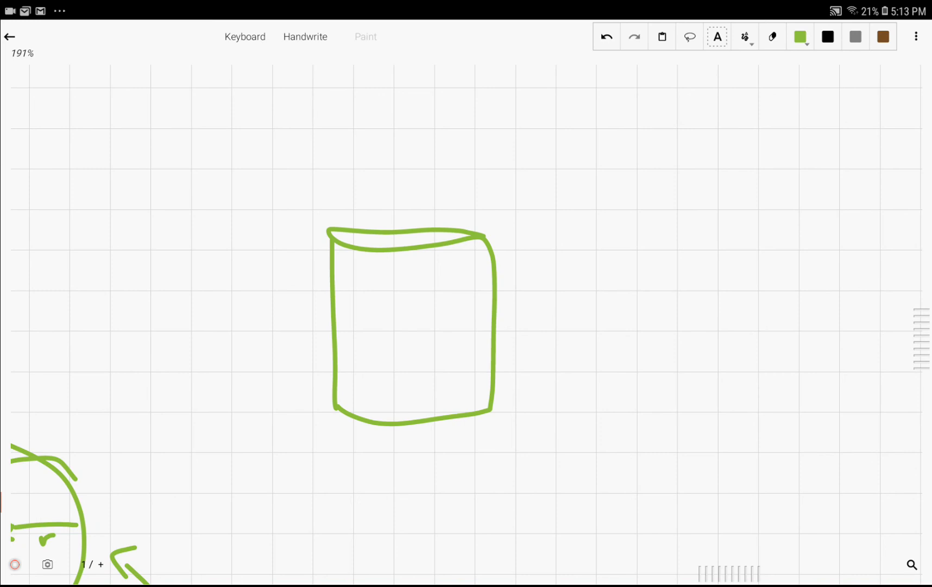
{"action": "left_click_drag", "start_coordinate": [345, 398], "coordinate": [487, 398]}
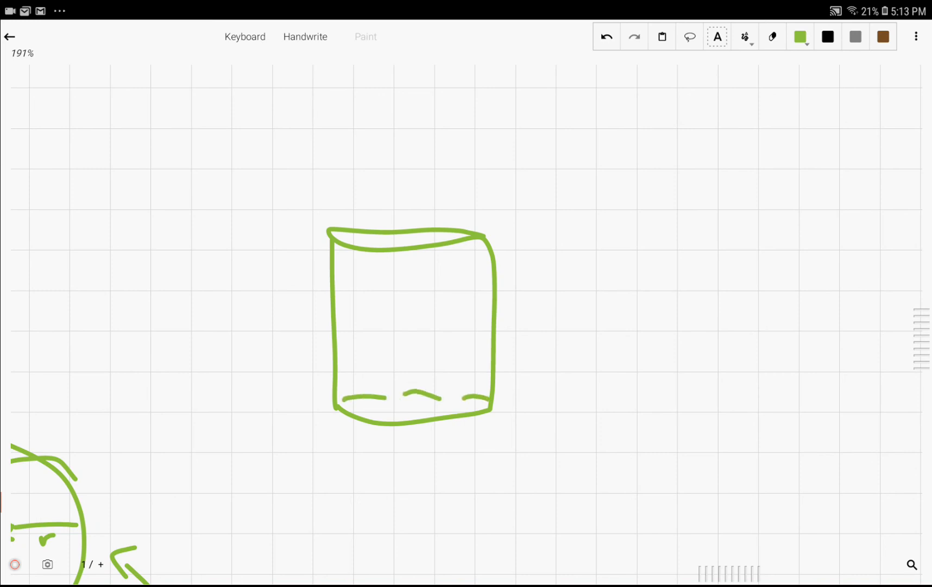
{"action": "left_click_drag", "start_coordinate": [404, 250], "coordinate": [407, 405]}
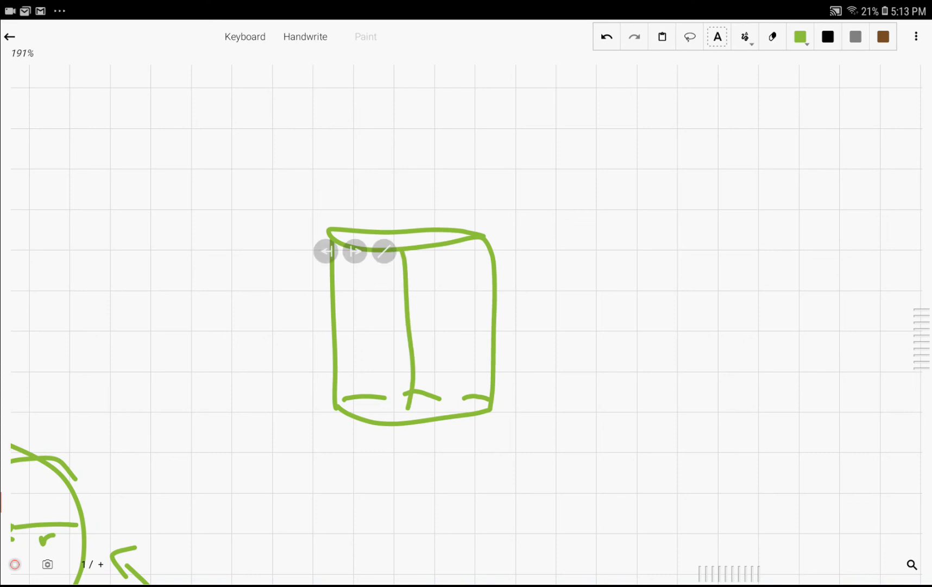
{"action": "left_click_drag", "start_coordinate": [559, 359], "coordinate": [422, 345]}
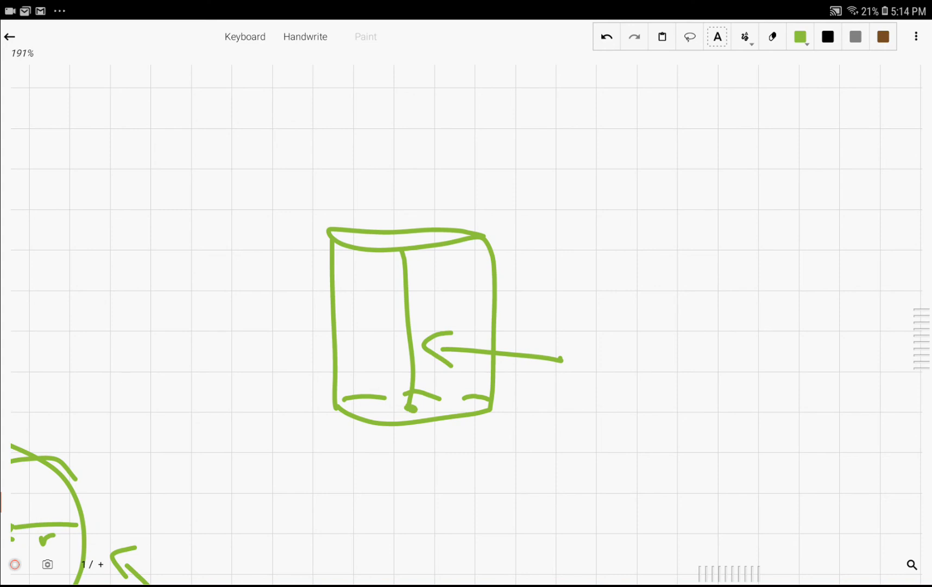
{"action": "left_click_drag", "start_coordinate": [422, 286], "coordinate": [431, 321]}
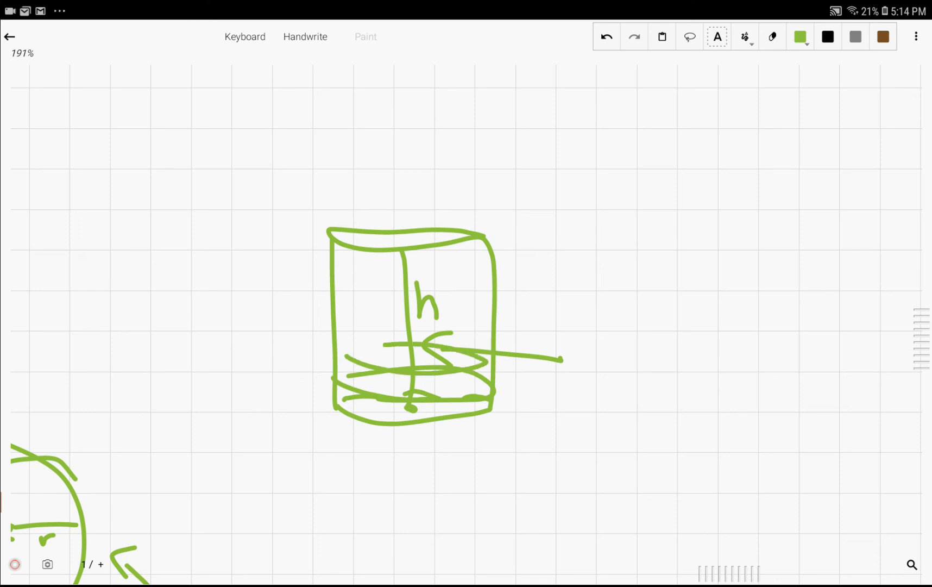
{"action": "left_click_drag", "start_coordinate": [333, 329], "coordinate": [487, 333]}
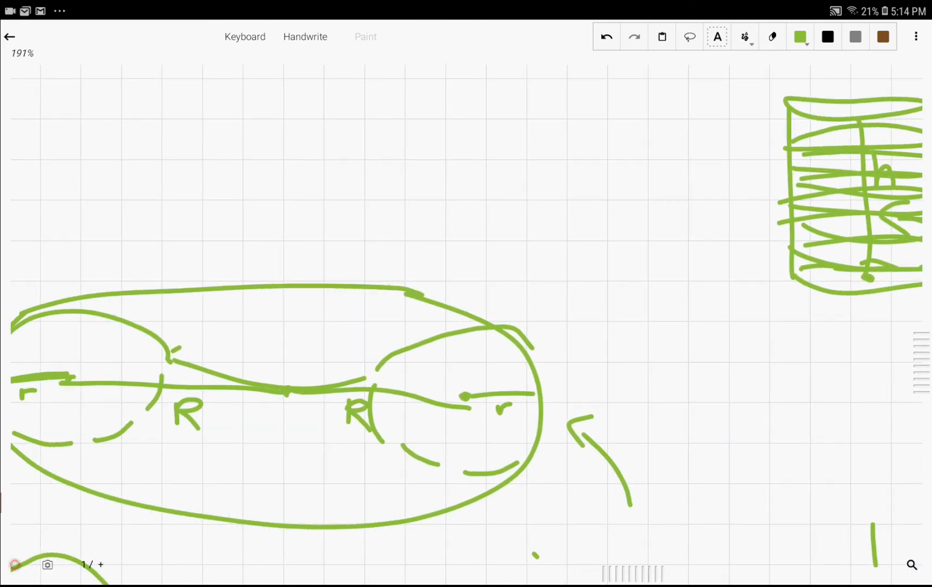
Point an arrow at the torus cross-section, label the circle "base", and draw circles with a radius R
{"action": "left_click_drag", "start_coordinate": [569, 266], "coordinate": [478, 363]}
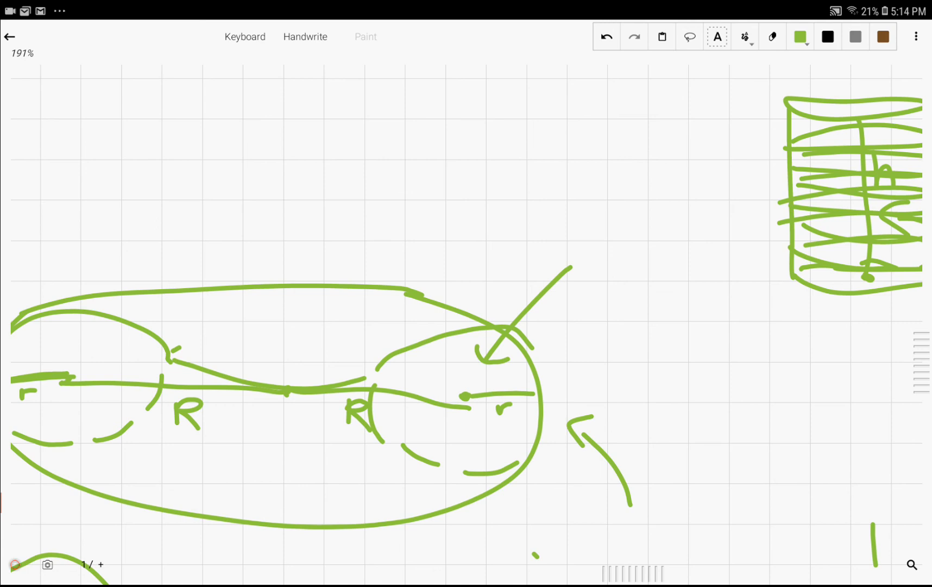
{"action": "left_click_drag", "start_coordinate": [586, 244], "coordinate": [624, 273]}
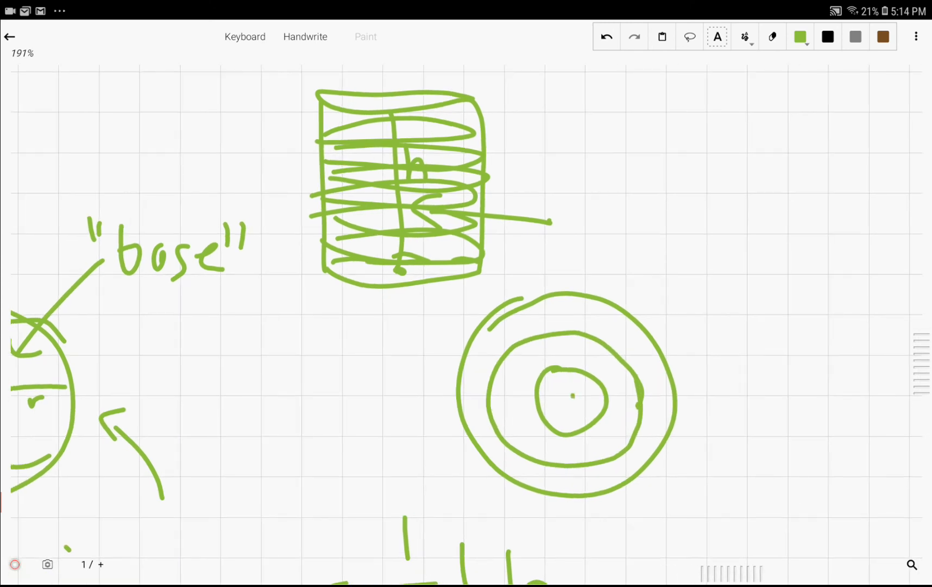
{"action": "left_click_drag", "start_coordinate": [574, 395], "coordinate": [624, 428]}
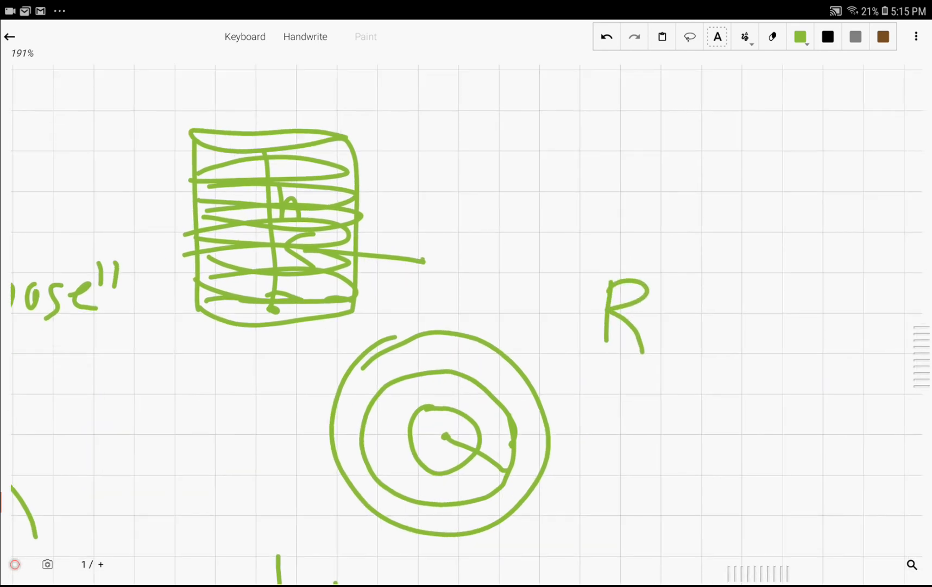
{"action": "scroll", "scroll_direction": "down", "scroll_amount": 3}
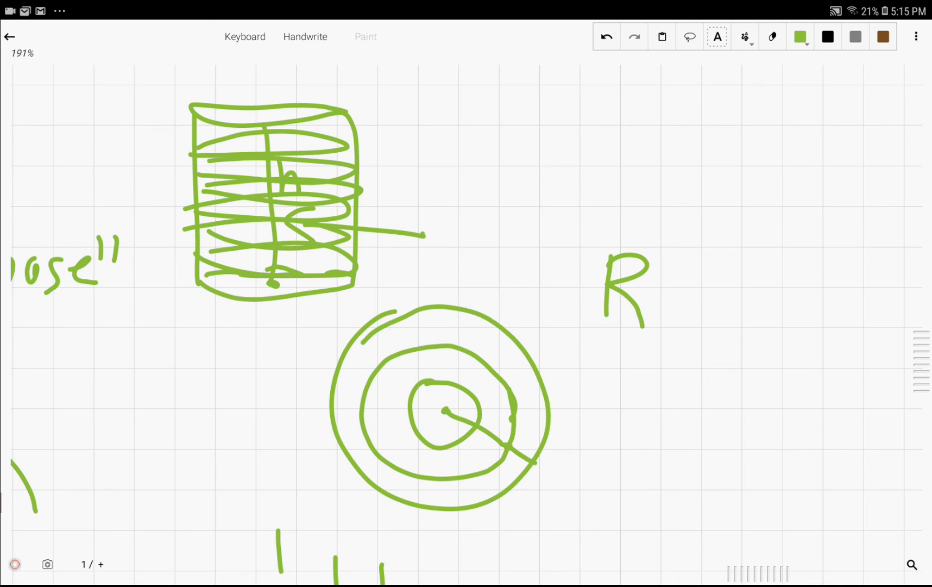
{"action": "left_click_drag", "start_coordinate": [470, 321], "coordinate": [508, 232]}
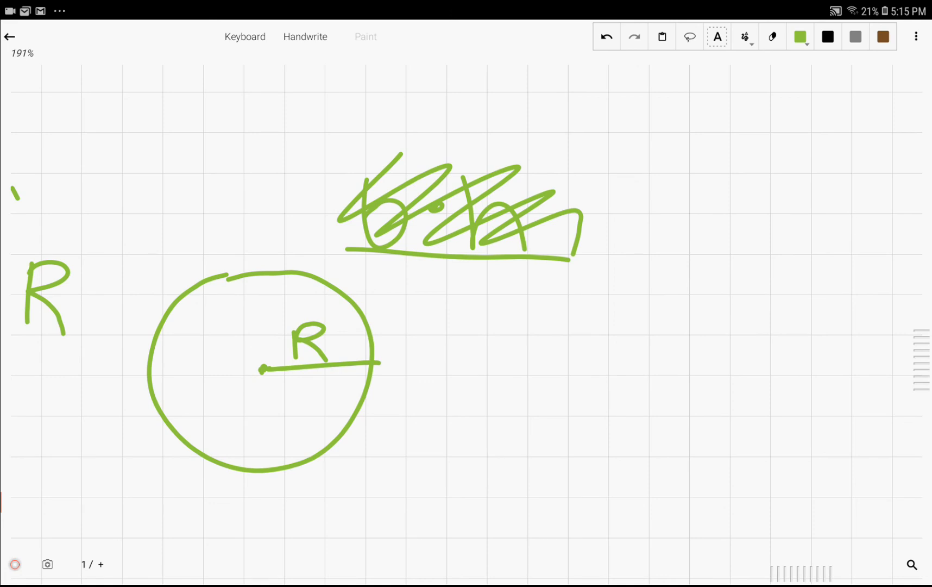
Write r²π beneath 2πR, box the result 2π²Rr², and note that b stands for height
{"action": "left_click", "coordinate": [478, 327]}
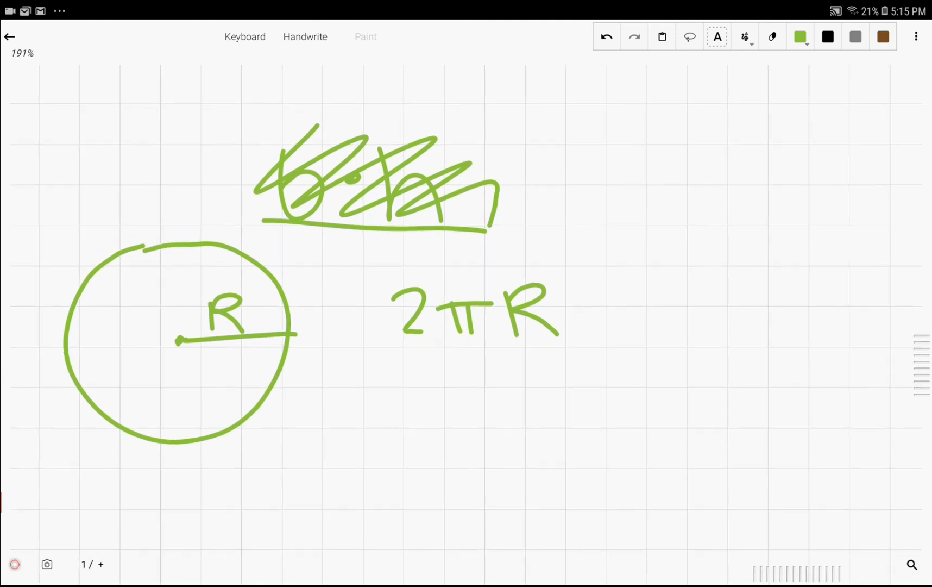
{"action": "left_click_drag", "start_coordinate": [588, 125], "coordinate": [600, 214]}
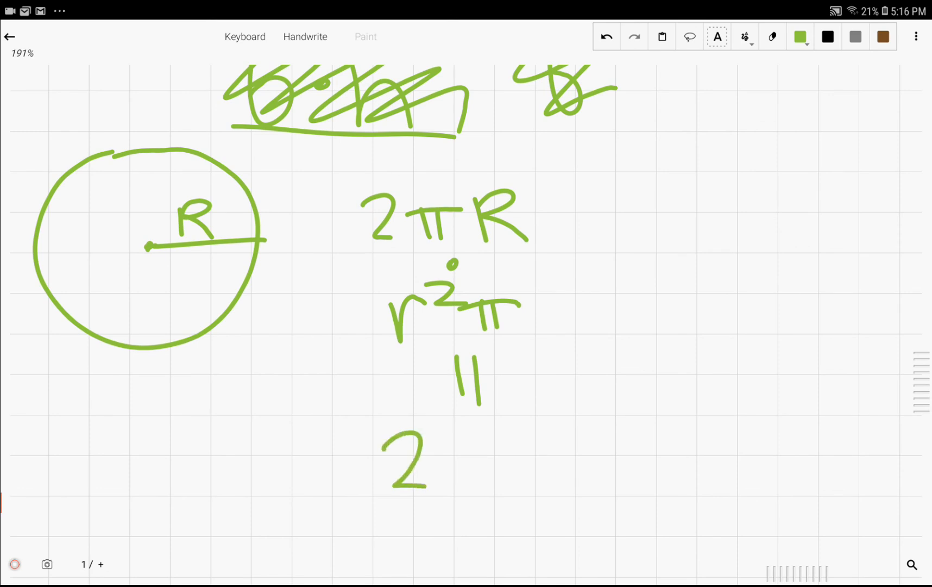
{"action": "left_click_drag", "start_coordinate": [442, 452], "coordinate": [500, 463]}
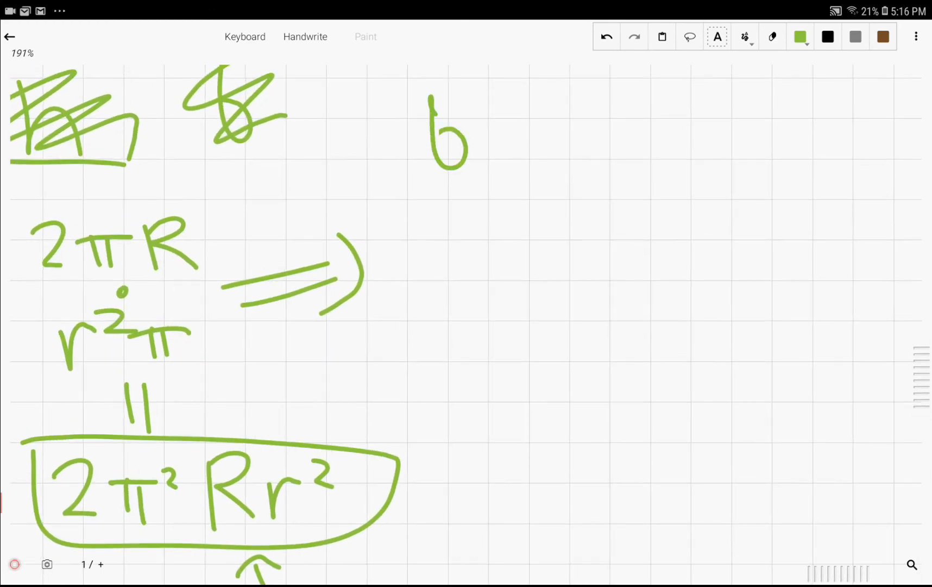
{"action": "left_click_drag", "start_coordinate": [386, 95], "coordinate": [606, 125]}
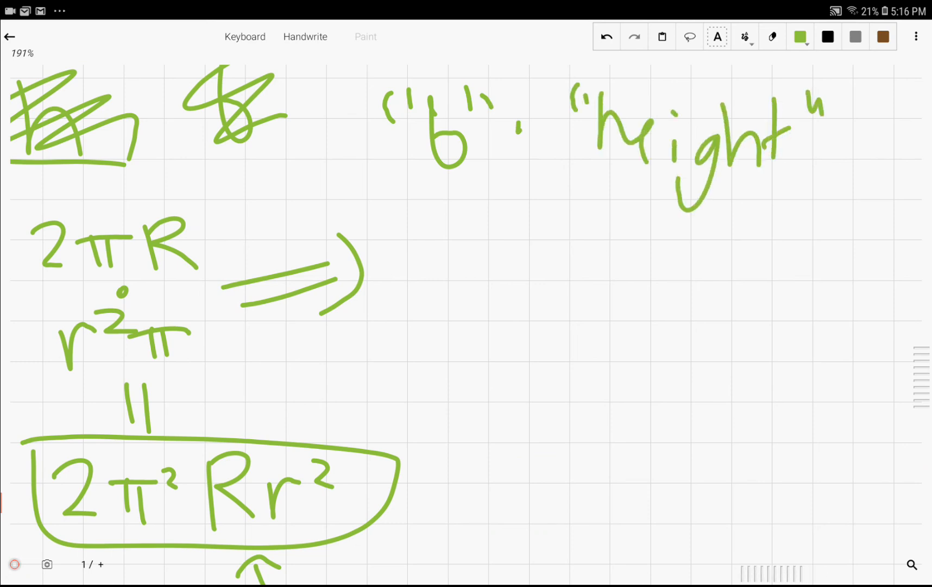
Add an arrow to the boxed result, begin the product (2πR)(π, and sketch a new torus outline
{"action": "left_click_drag", "start_coordinate": [378, 389], "coordinate": [321, 434]}
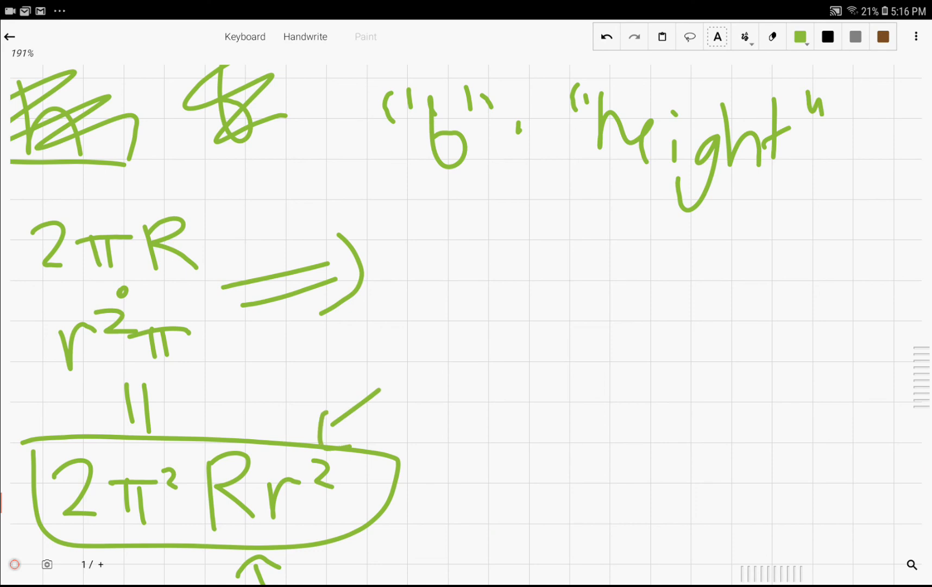
{"action": "left_click_drag", "start_coordinate": [433, 227], "coordinate": [420, 364]}
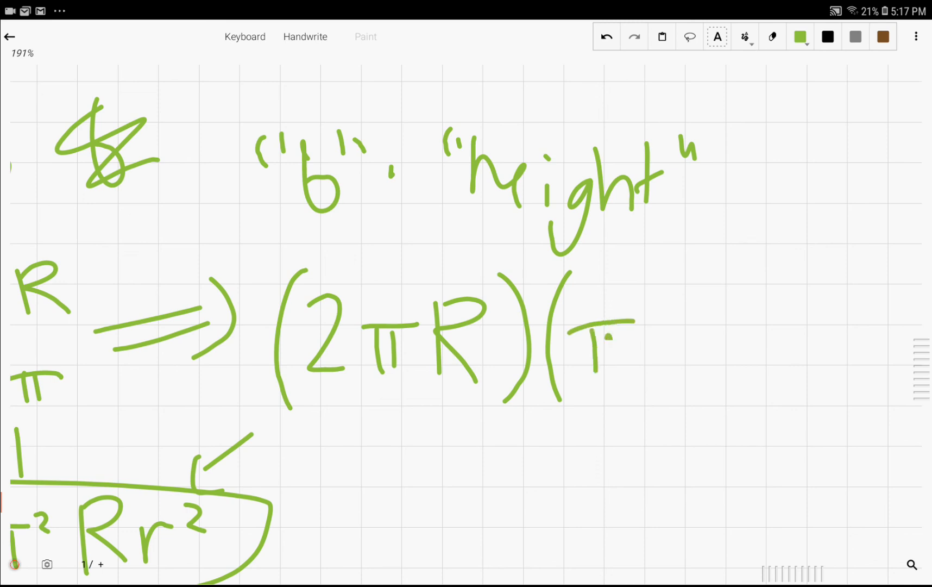
{"action": "left_click_drag", "start_coordinate": [624, 339], "coordinate": [749, 345]}
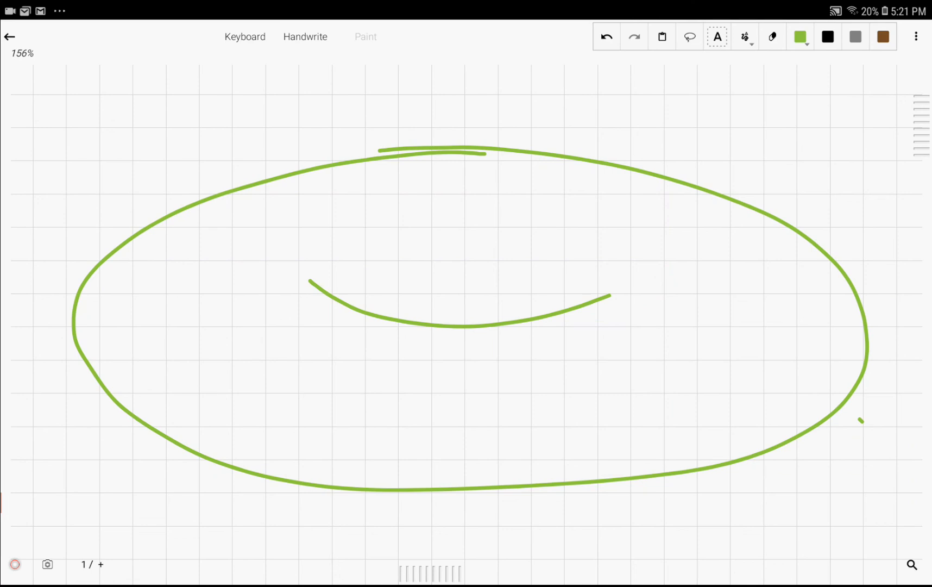
Draw the tube cross-section, write (2πr)·(2πR), and box the surface area result 4π²Rr
{"action": "left_click_drag", "start_coordinate": [624, 279], "coordinate": [844, 261]}
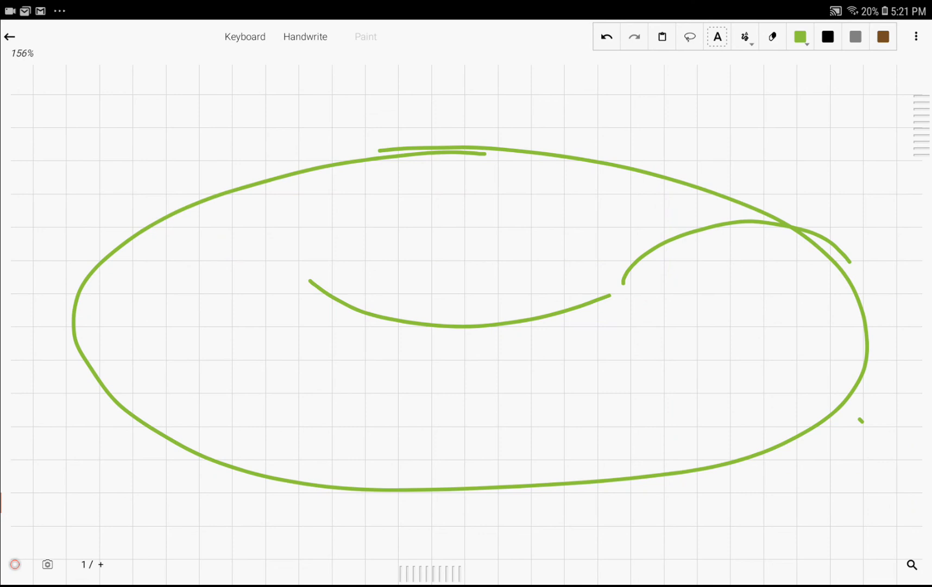
{"action": "left_click_drag", "start_coordinate": [613, 344], "coordinate": [743, 404]}
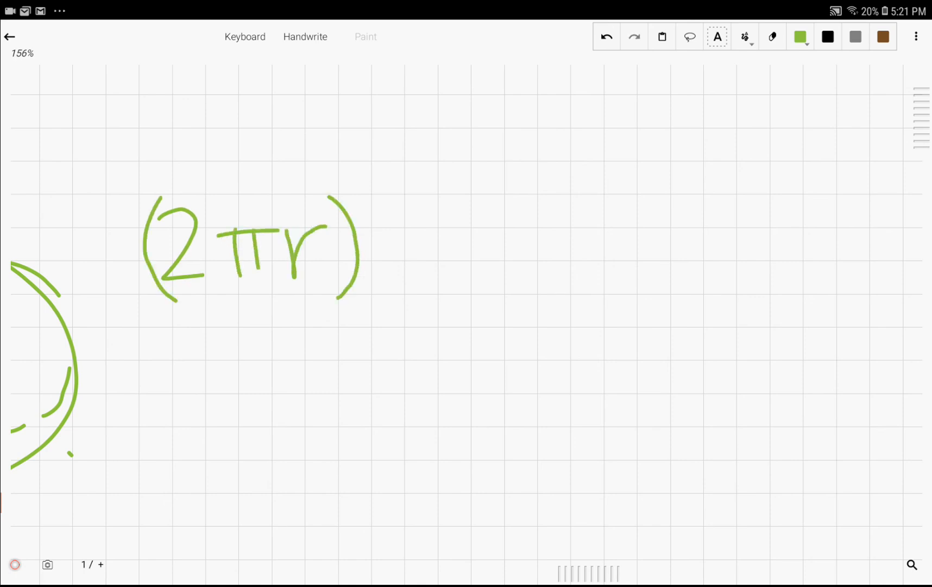
{"action": "left_click_drag", "start_coordinate": [387, 244], "coordinate": [505, 247]}
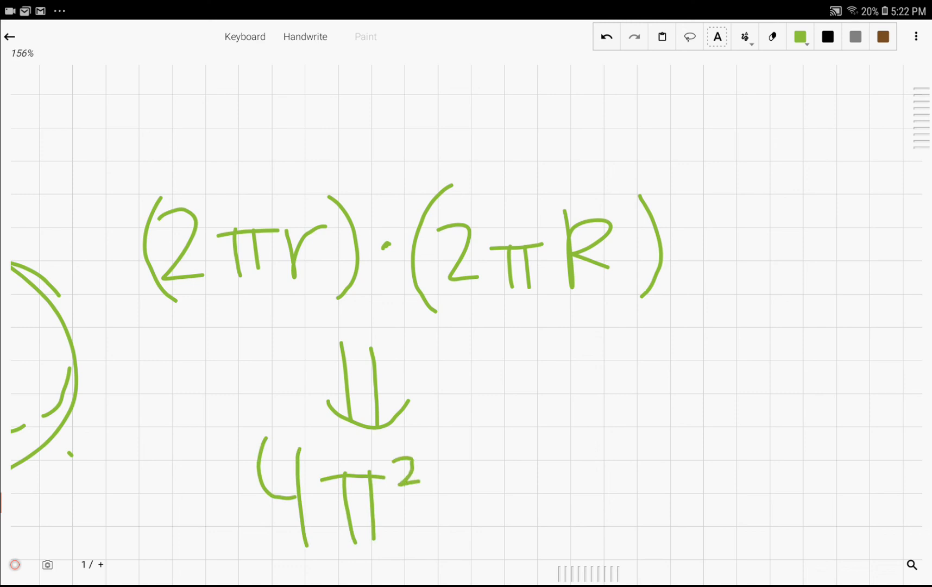
{"action": "left_click_drag", "start_coordinate": [452, 440], "coordinate": [559, 535]}
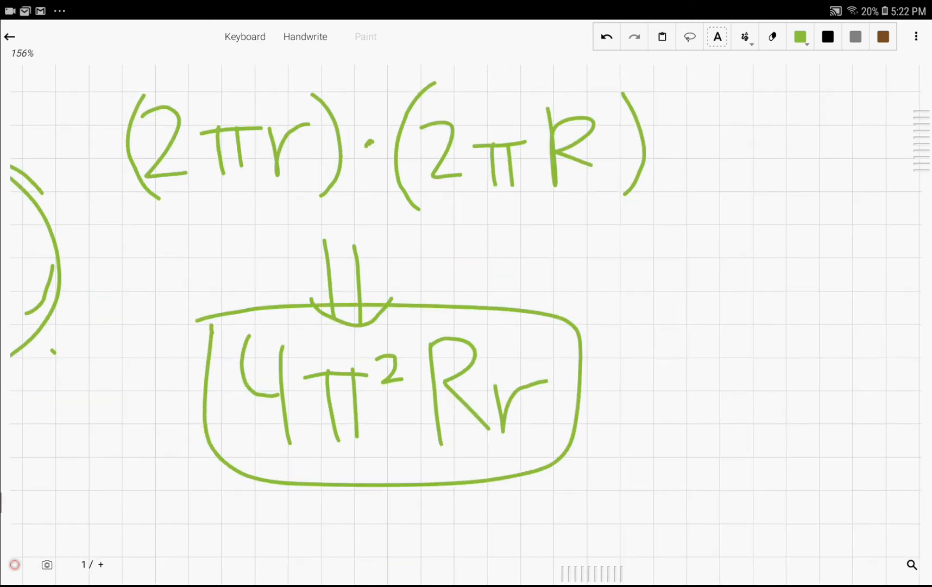
{"action": "scroll", "scroll_direction": "right", "scroll_amount": 3}
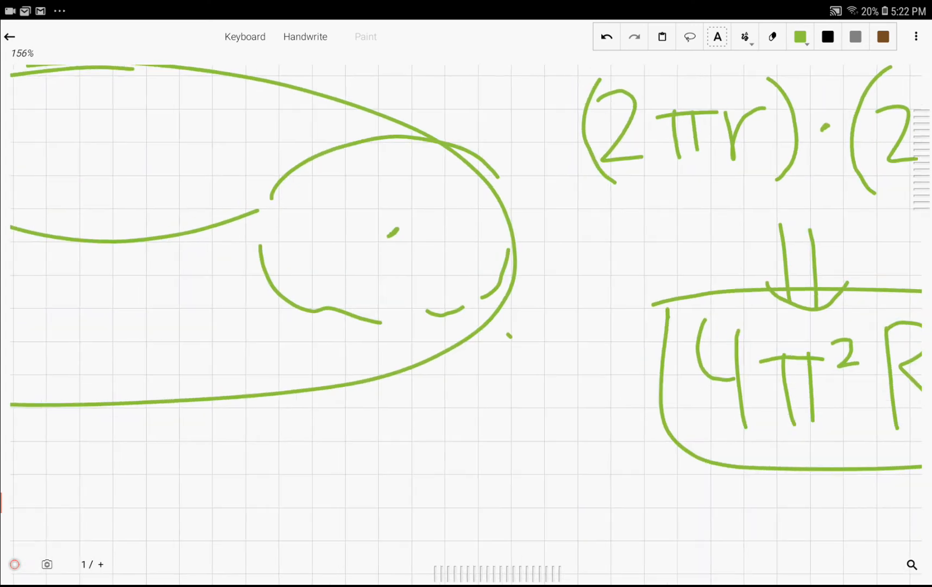